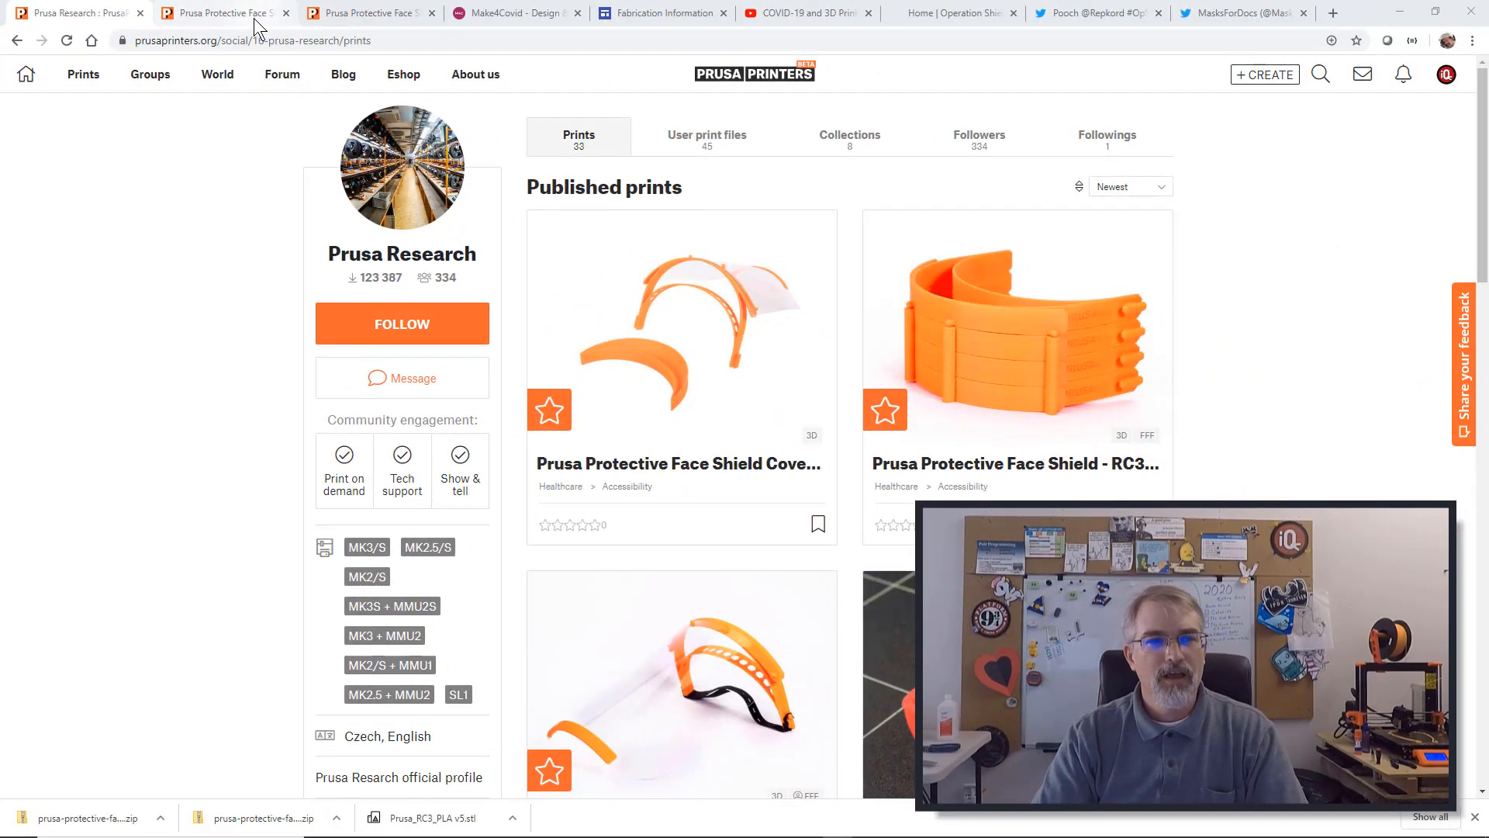
- Switch to the Prusa Protective Face Shield RC3 tab in Printables
{"action": "left_click", "coordinate": [225, 13]}
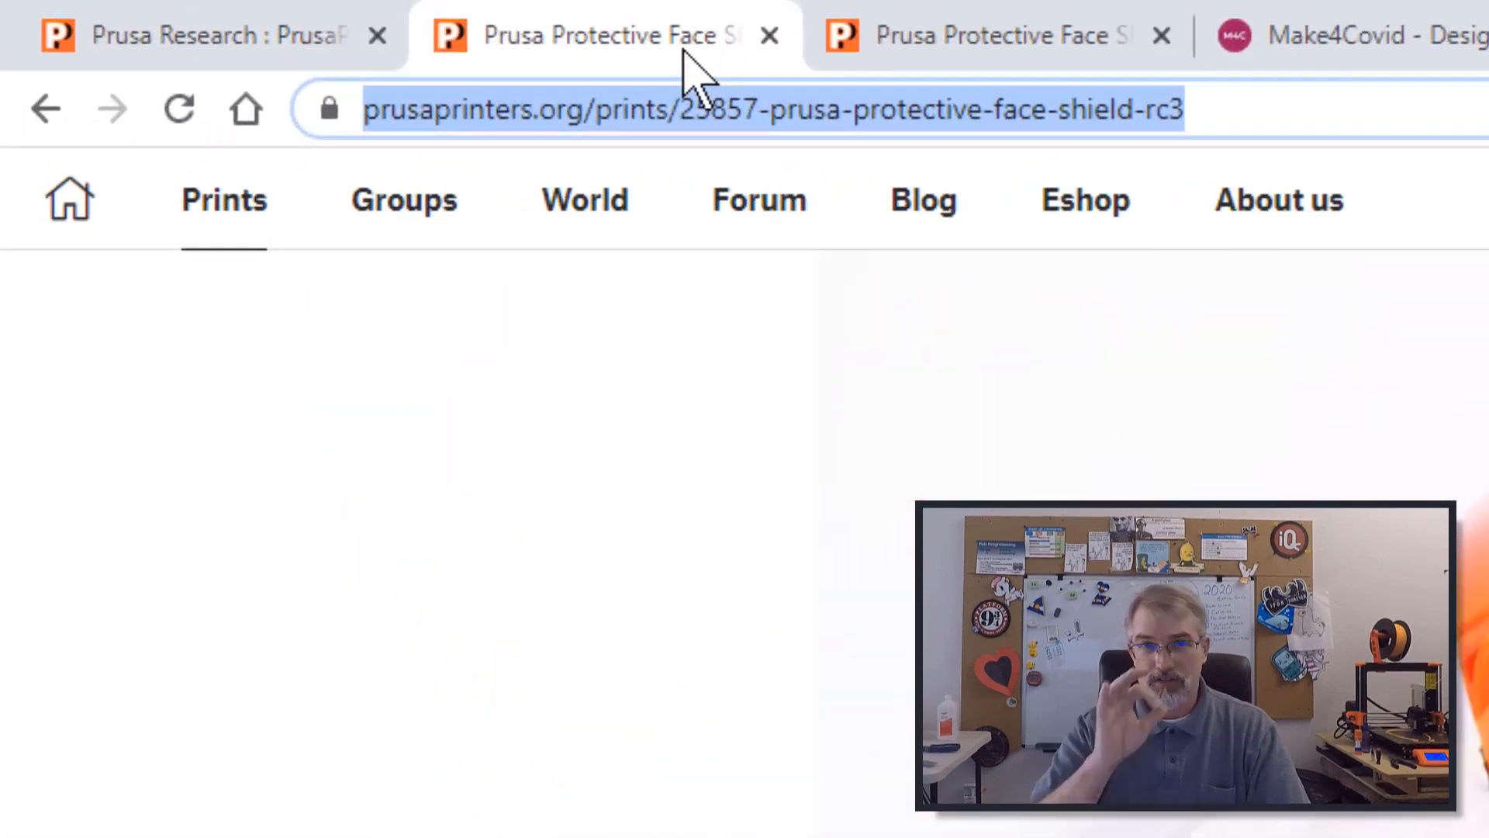
{"action": "left_click", "coordinate": [987, 35]}
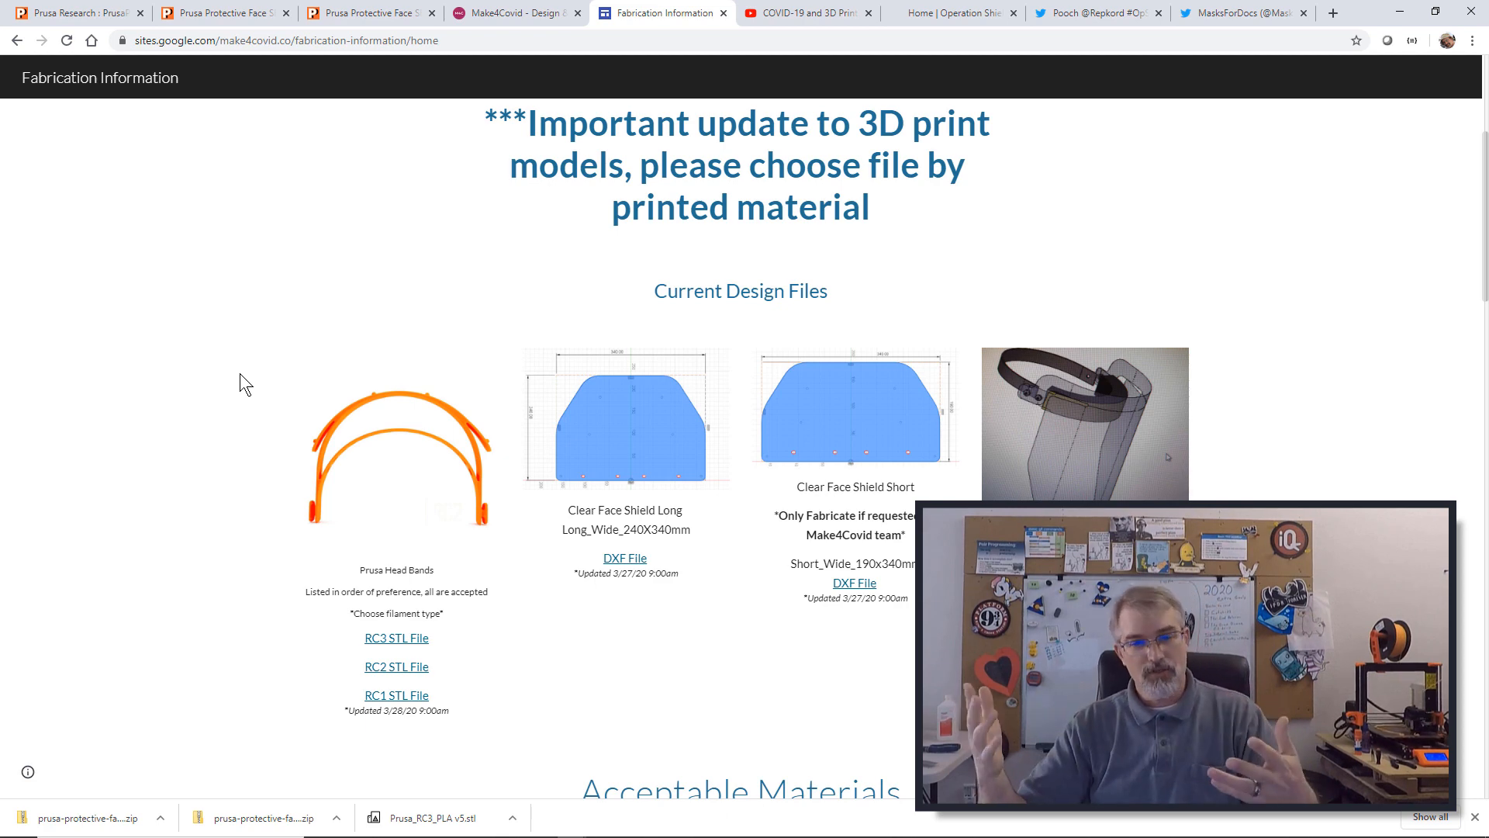
{"action": "scroll", "scroll_direction": "down", "scroll_amount": 3}
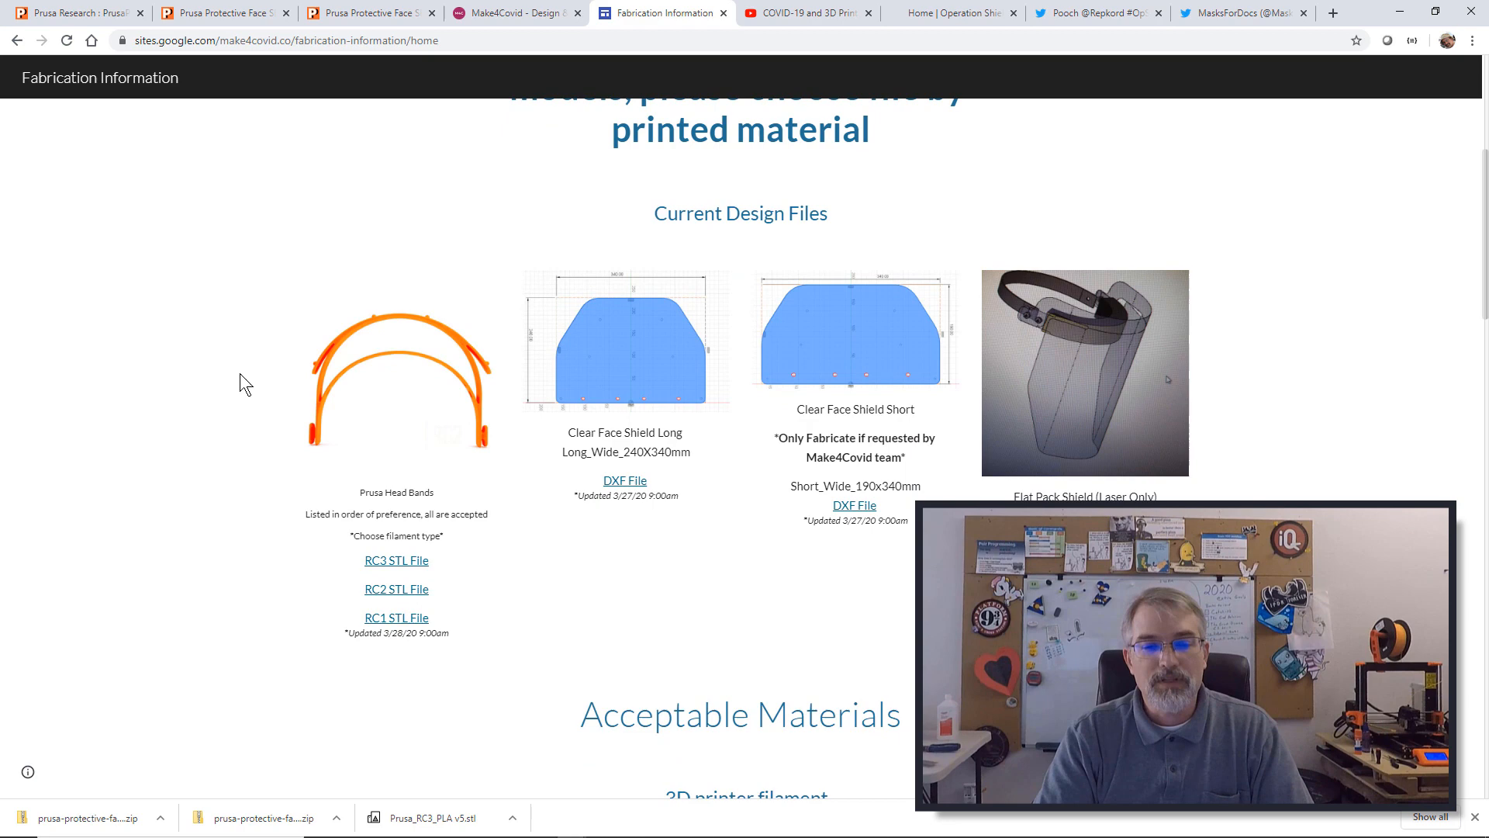
{"action": "scroll", "scroll_direction": "down", "scroll_amount": 3}
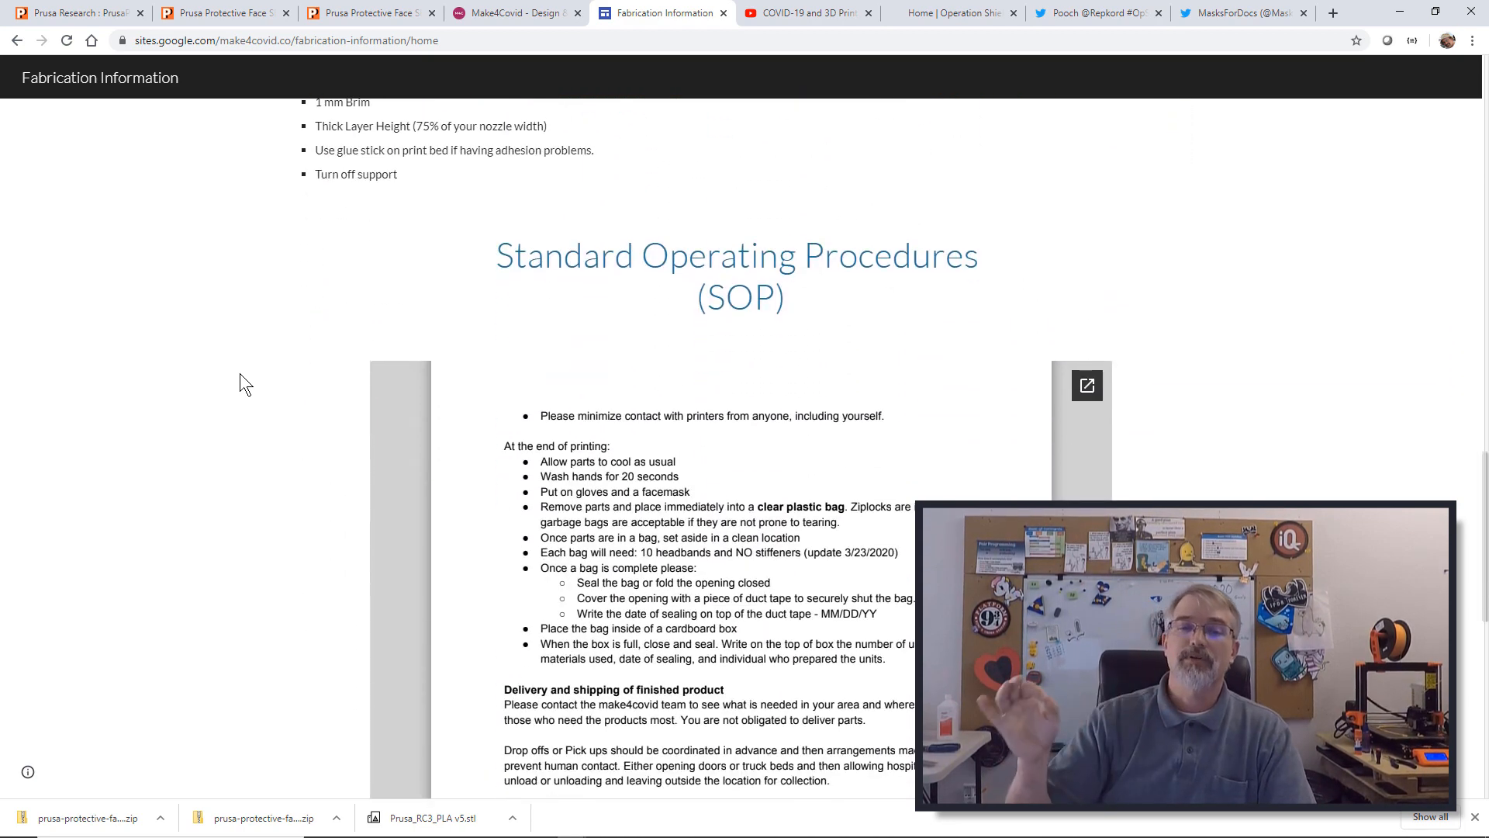
{"action": "scroll", "scroll_direction": "down", "scroll_amount": 3}
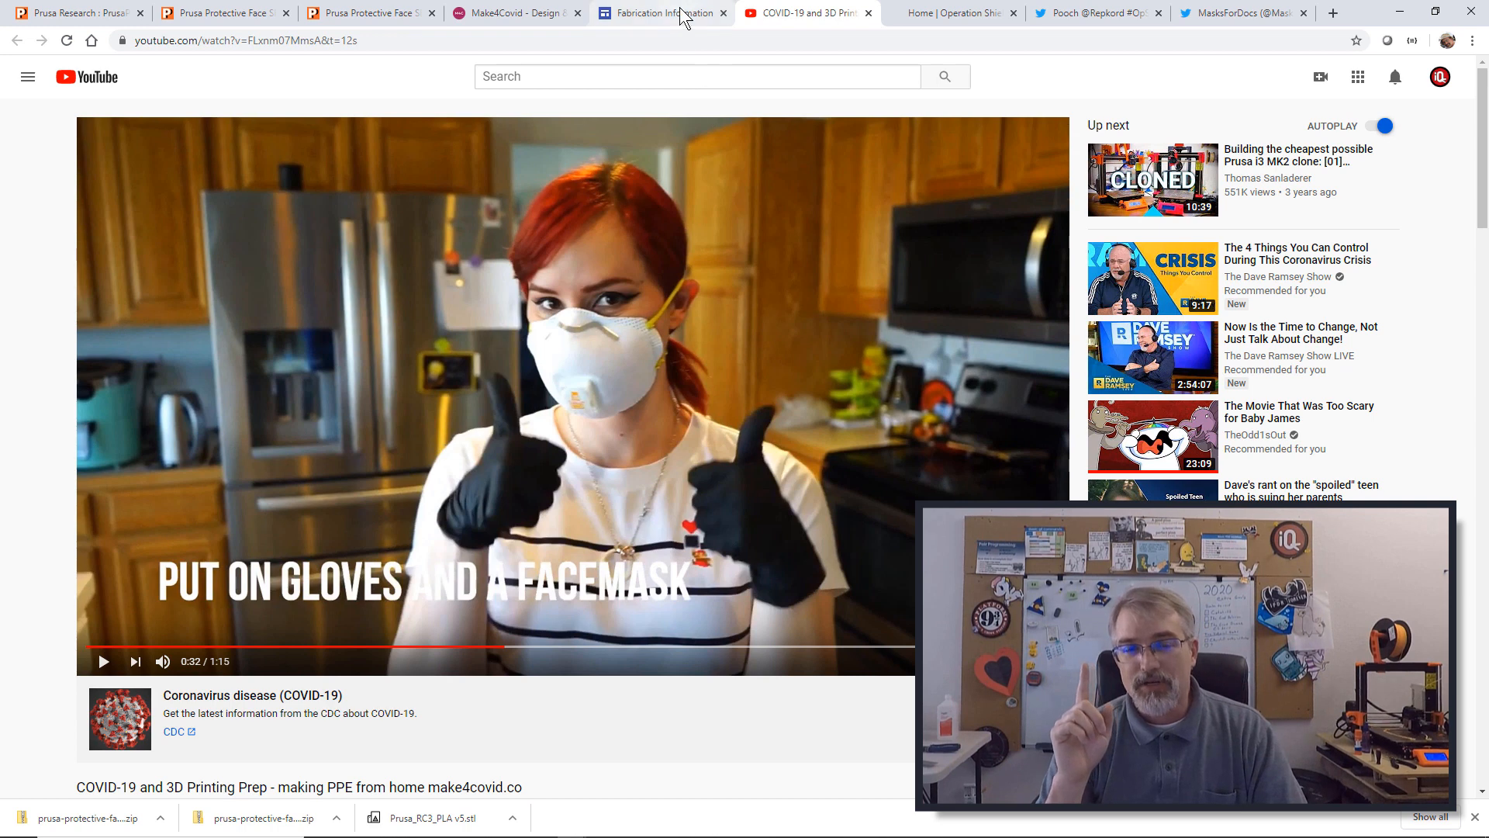
{"action": "mouse_move", "coordinate": [662, 13]}
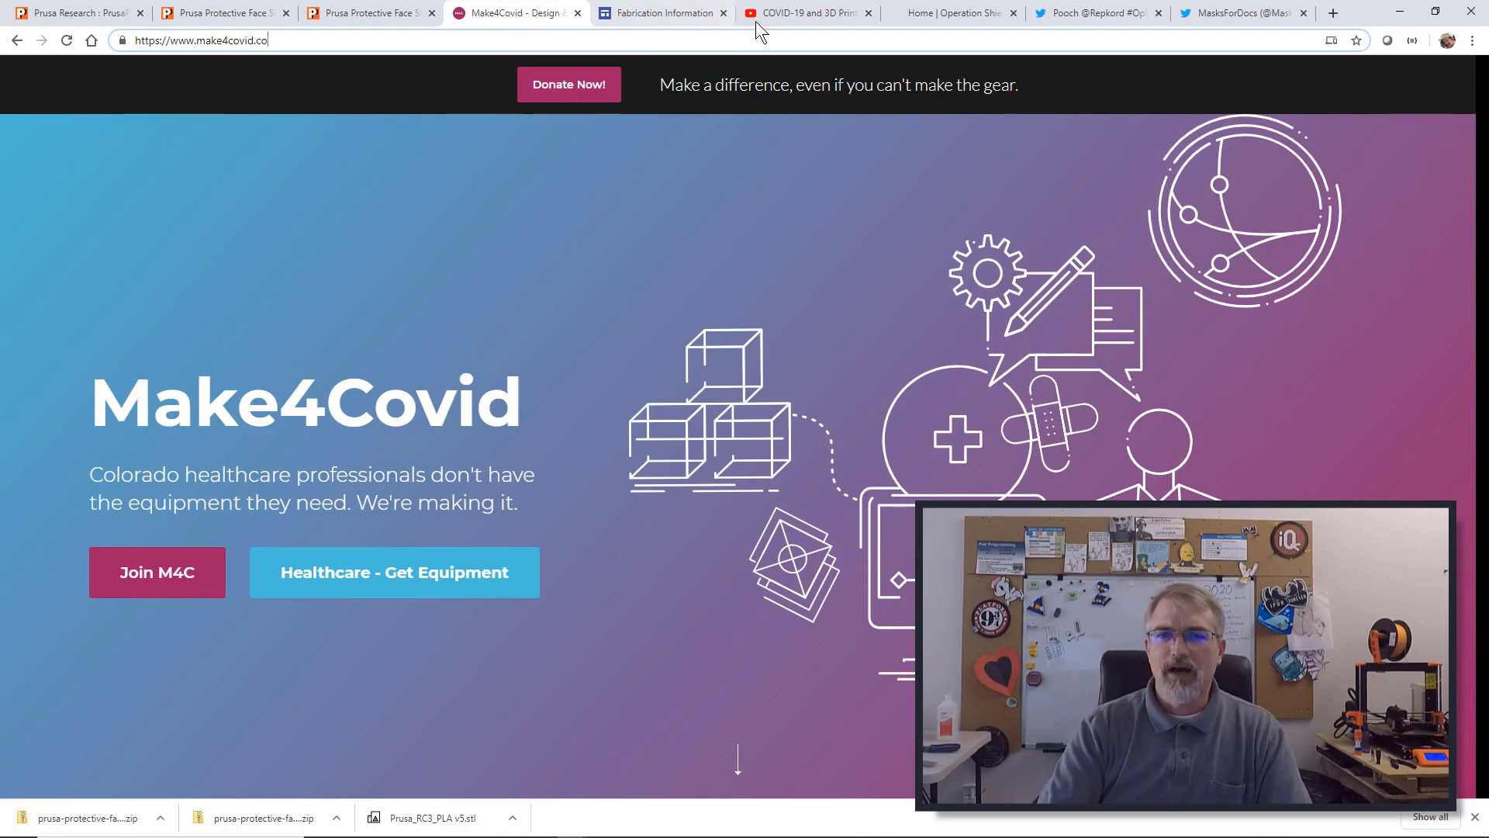
- Switch to the next Chrome tab, leaving the Make4Covid homepage for Operation Shields Up!
{"action": "left_click", "coordinate": [949, 13]}
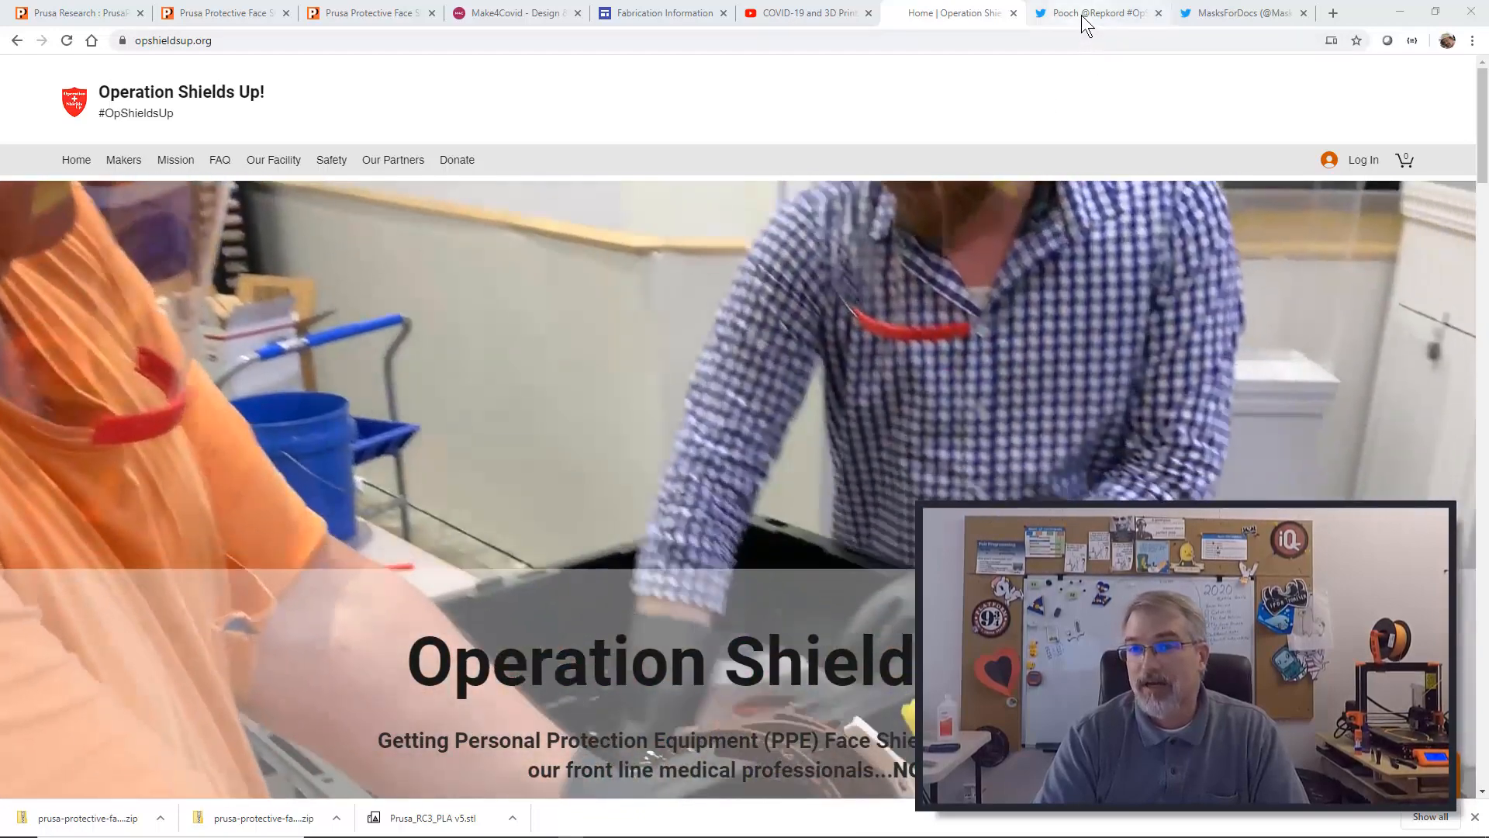
- Open Repkord's Twitter thread urging printer owners to make face shields
{"action": "left_click", "coordinate": [1097, 12]}
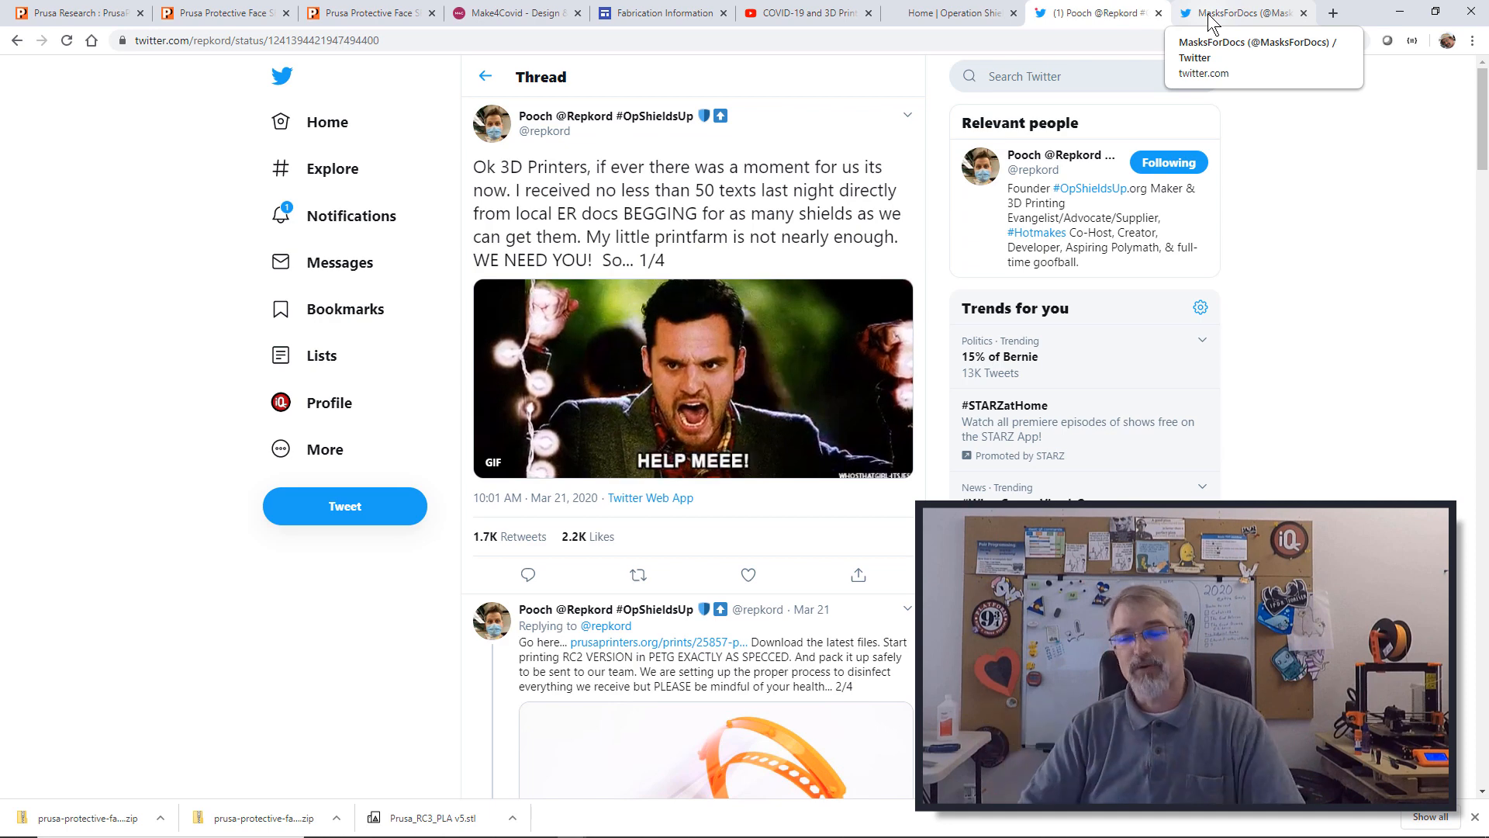
{"action": "left_click", "coordinate": [1235, 13]}
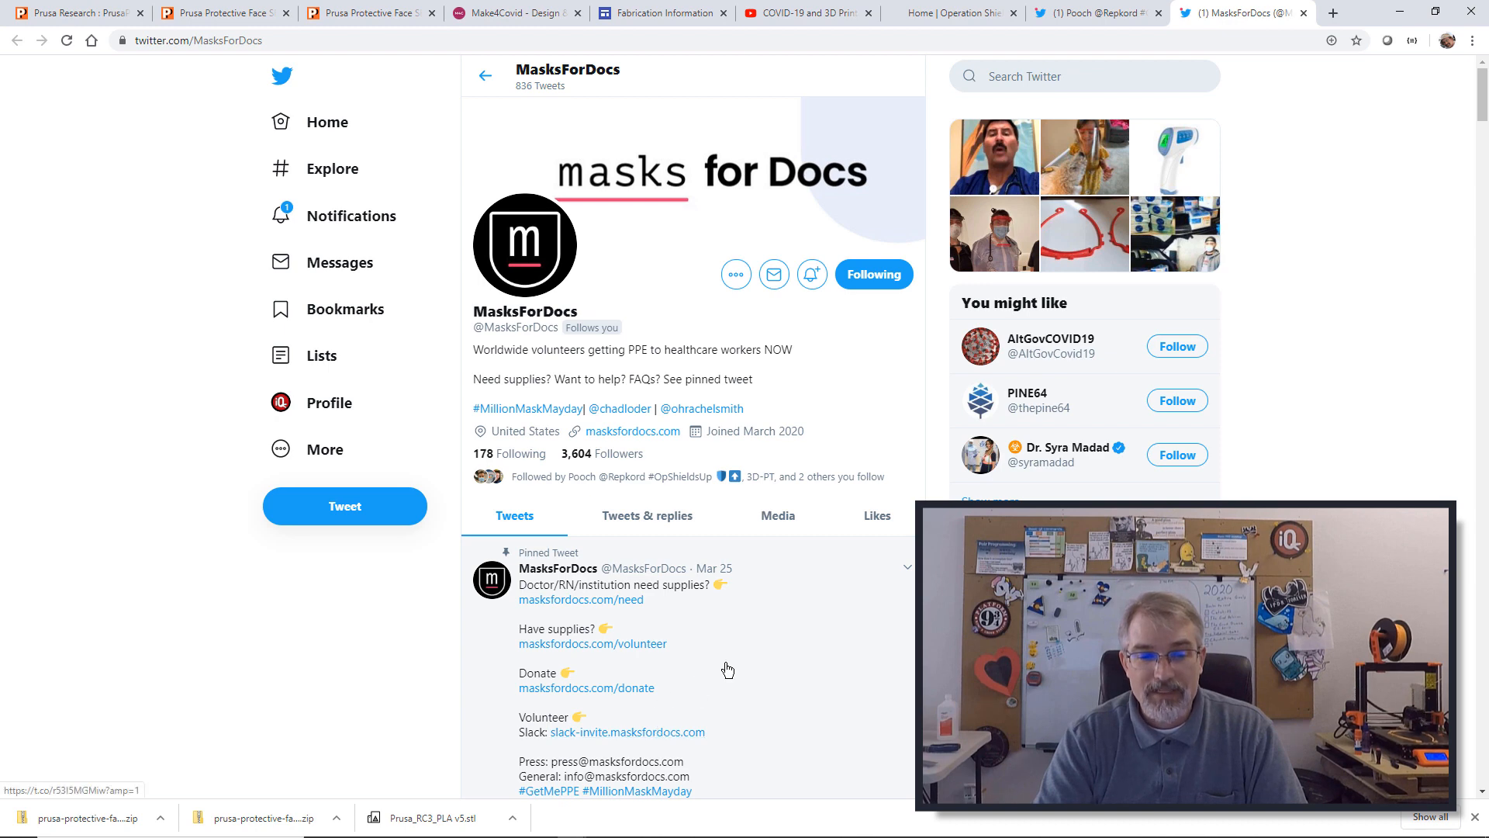
{"action": "scroll", "scroll_direction": "down", "scroll_amount": 3}
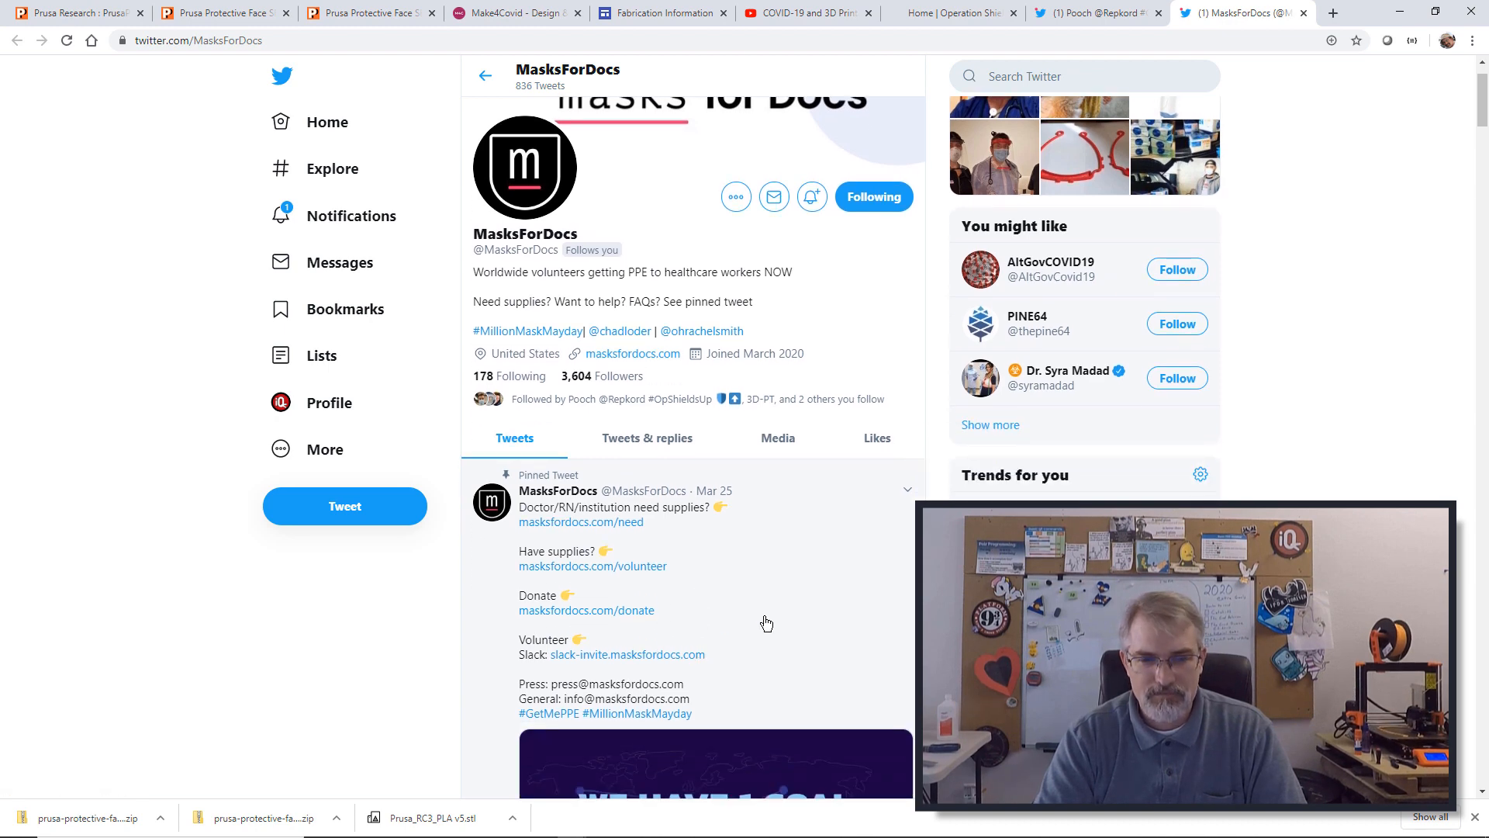
{"action": "scroll", "scroll_direction": "down", "scroll_amount": 3}
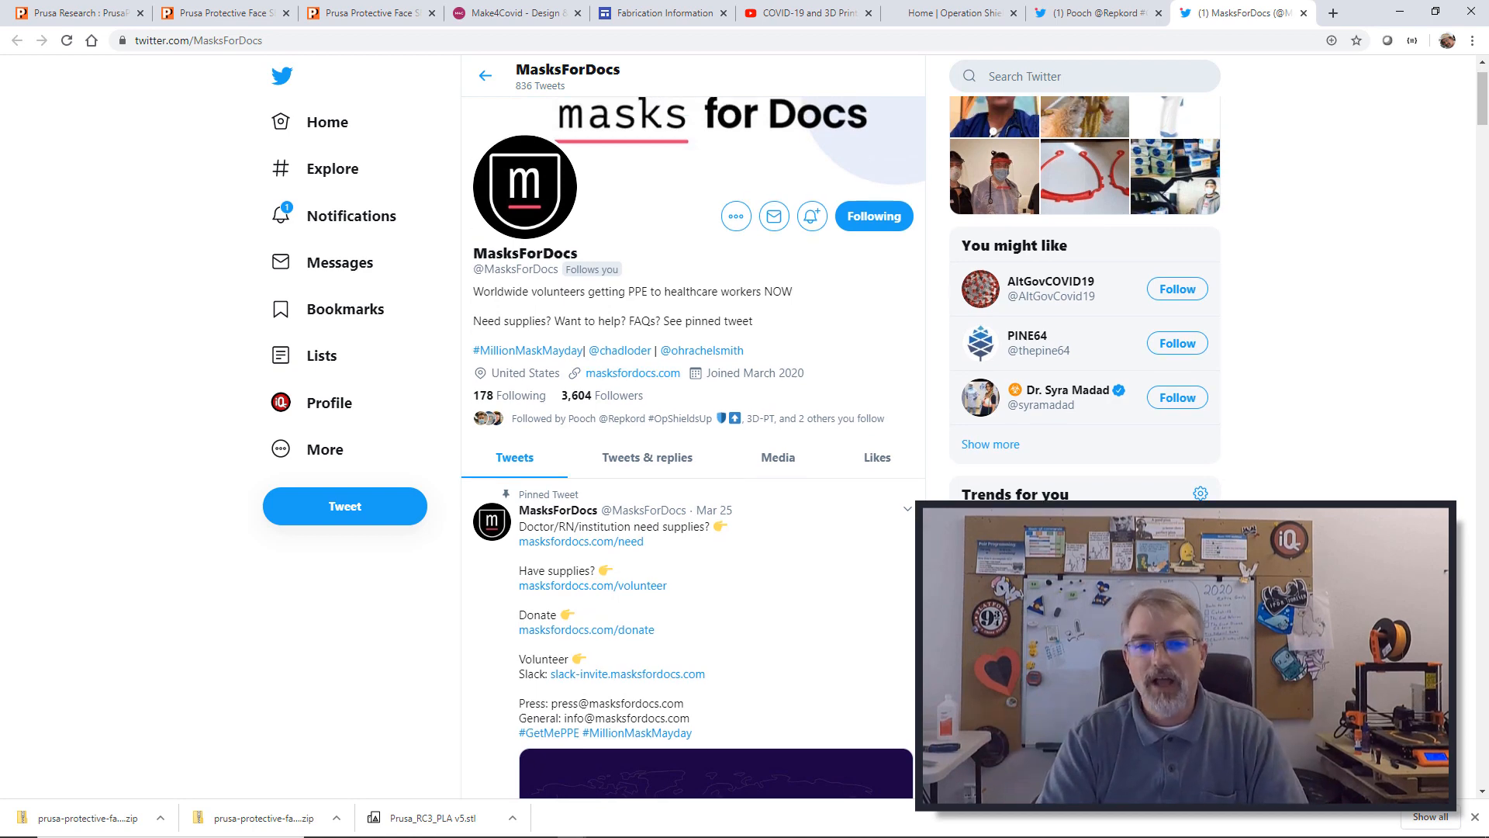
{"action": "scroll", "scroll_direction": "down", "scroll_amount": 3}
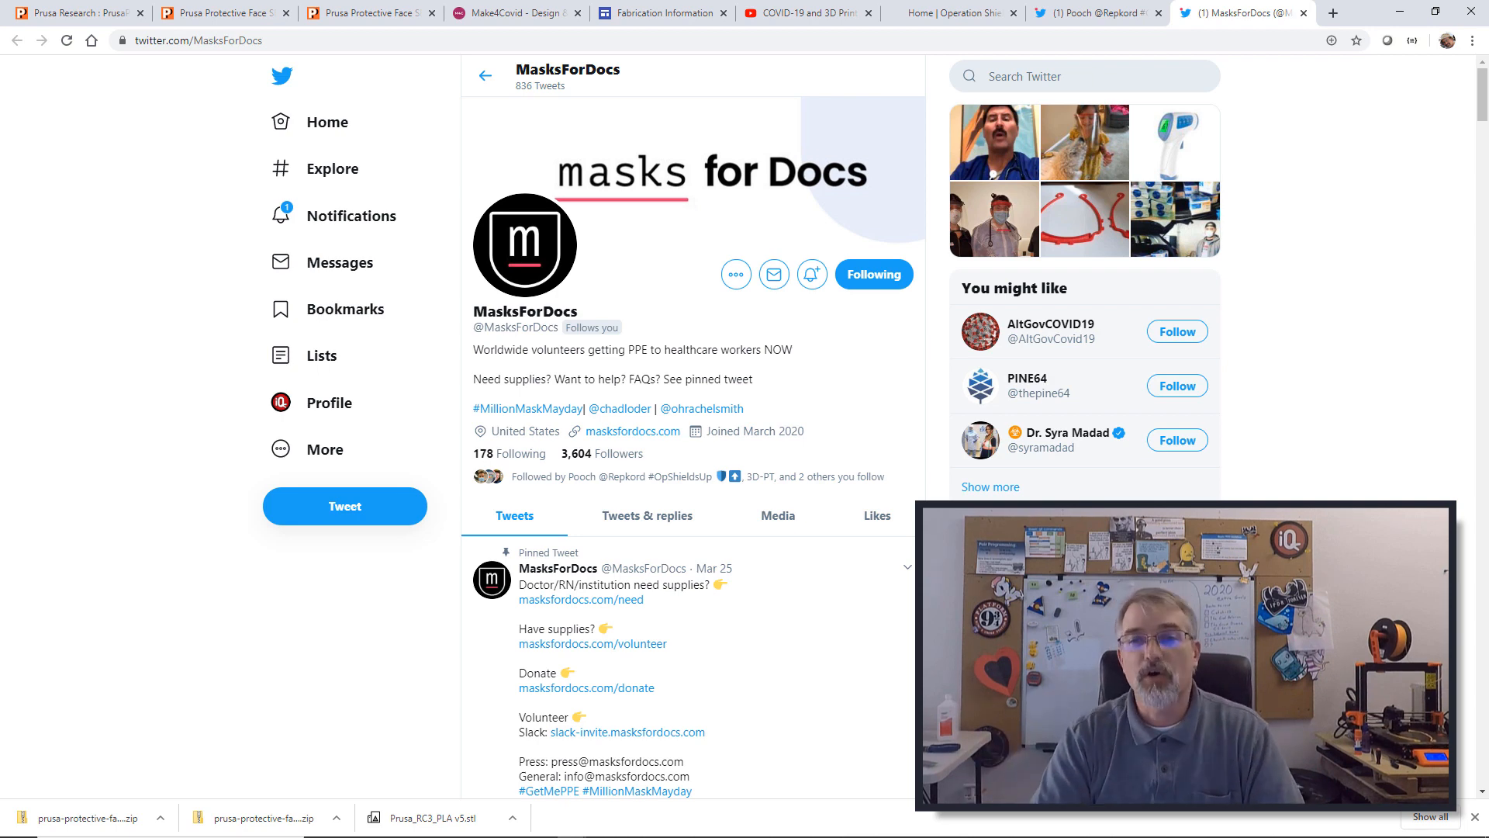
{"action": "left_click", "coordinate": [1092, 13]}
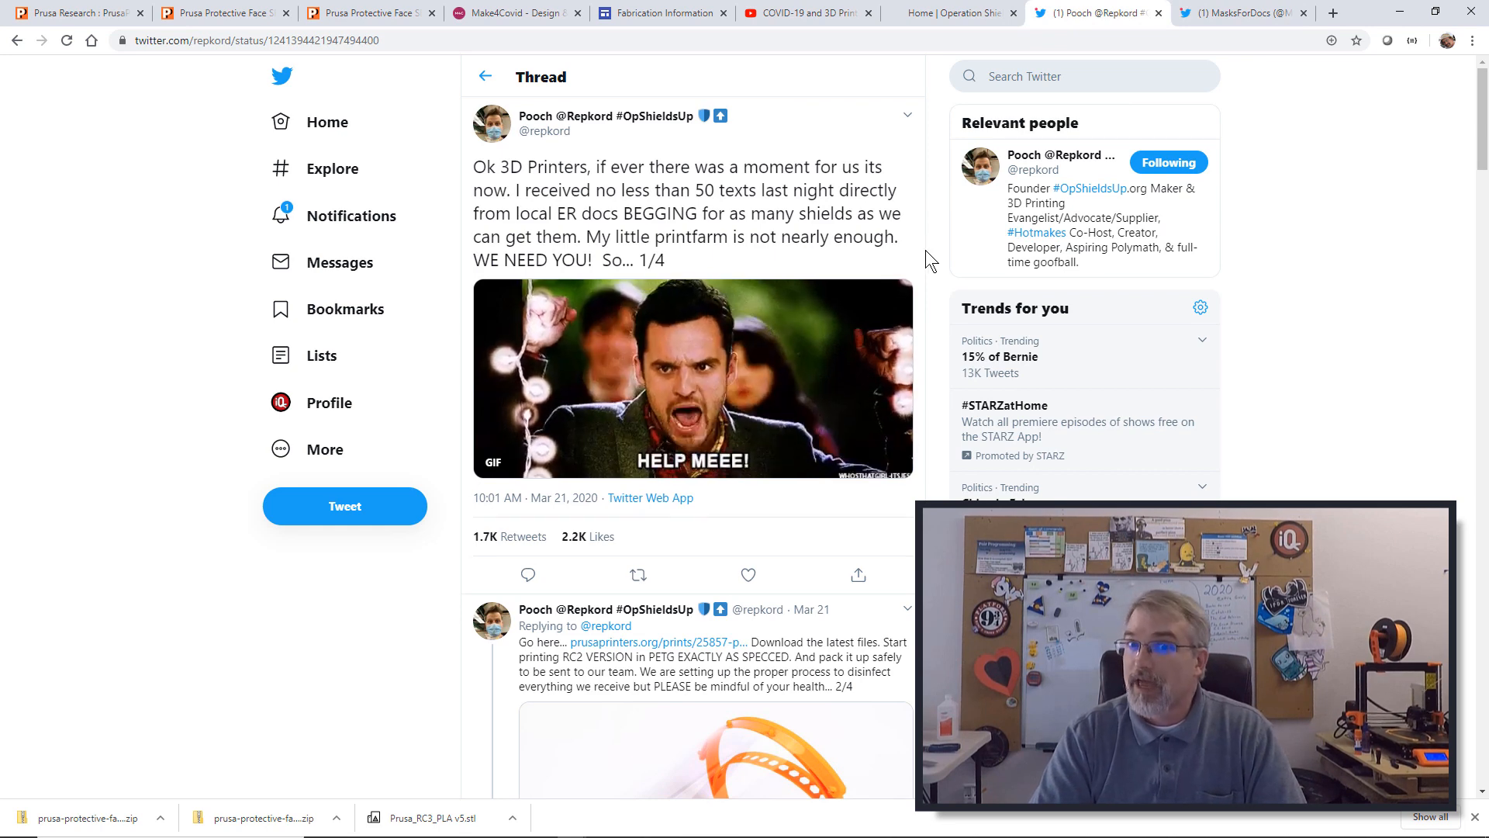
{"action": "mouse_move", "coordinate": [942, 317]}
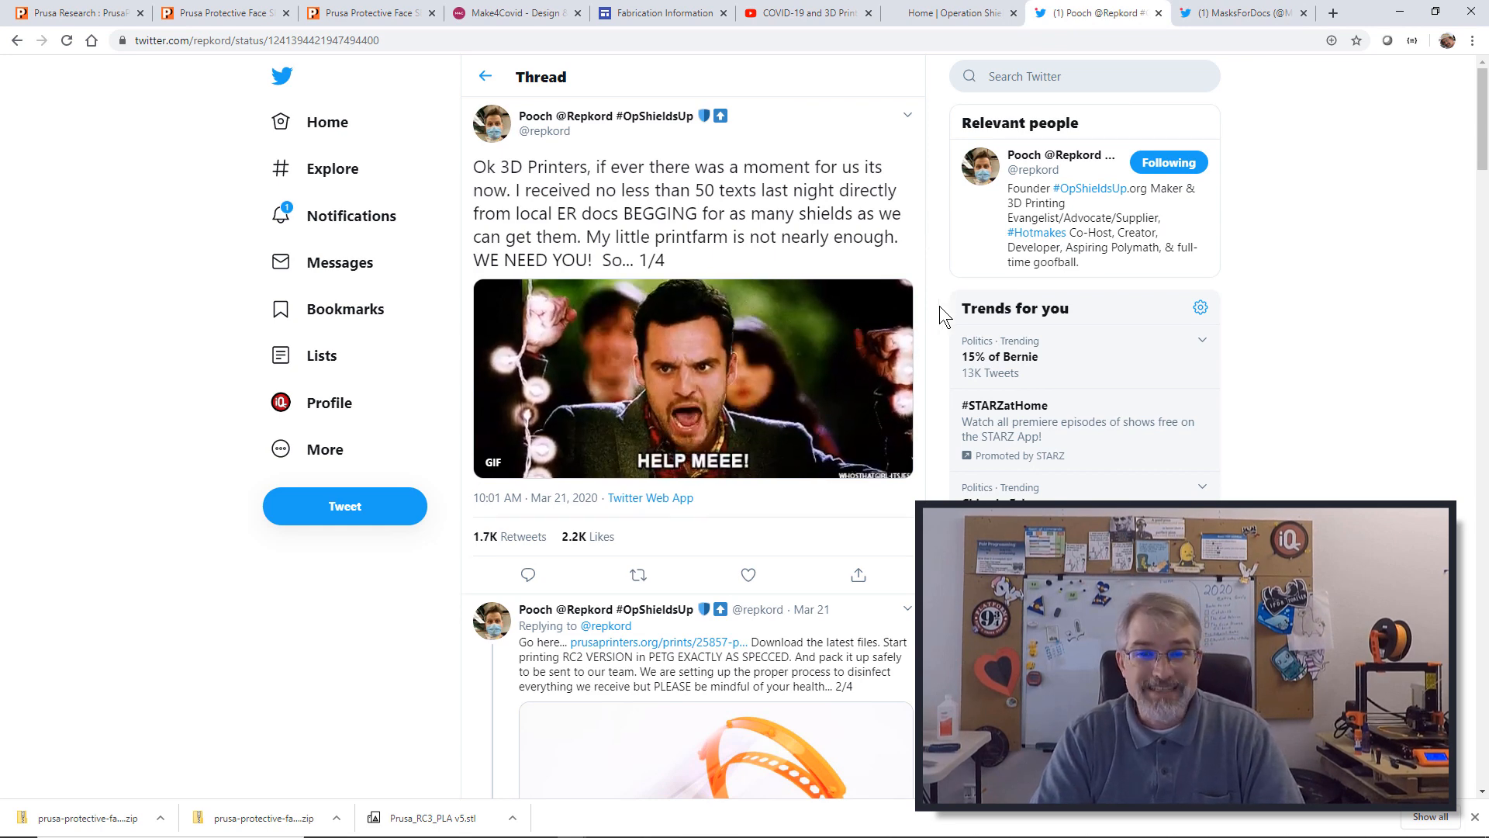
{"action": "scroll", "scroll_direction": "down", "scroll_amount": 3}
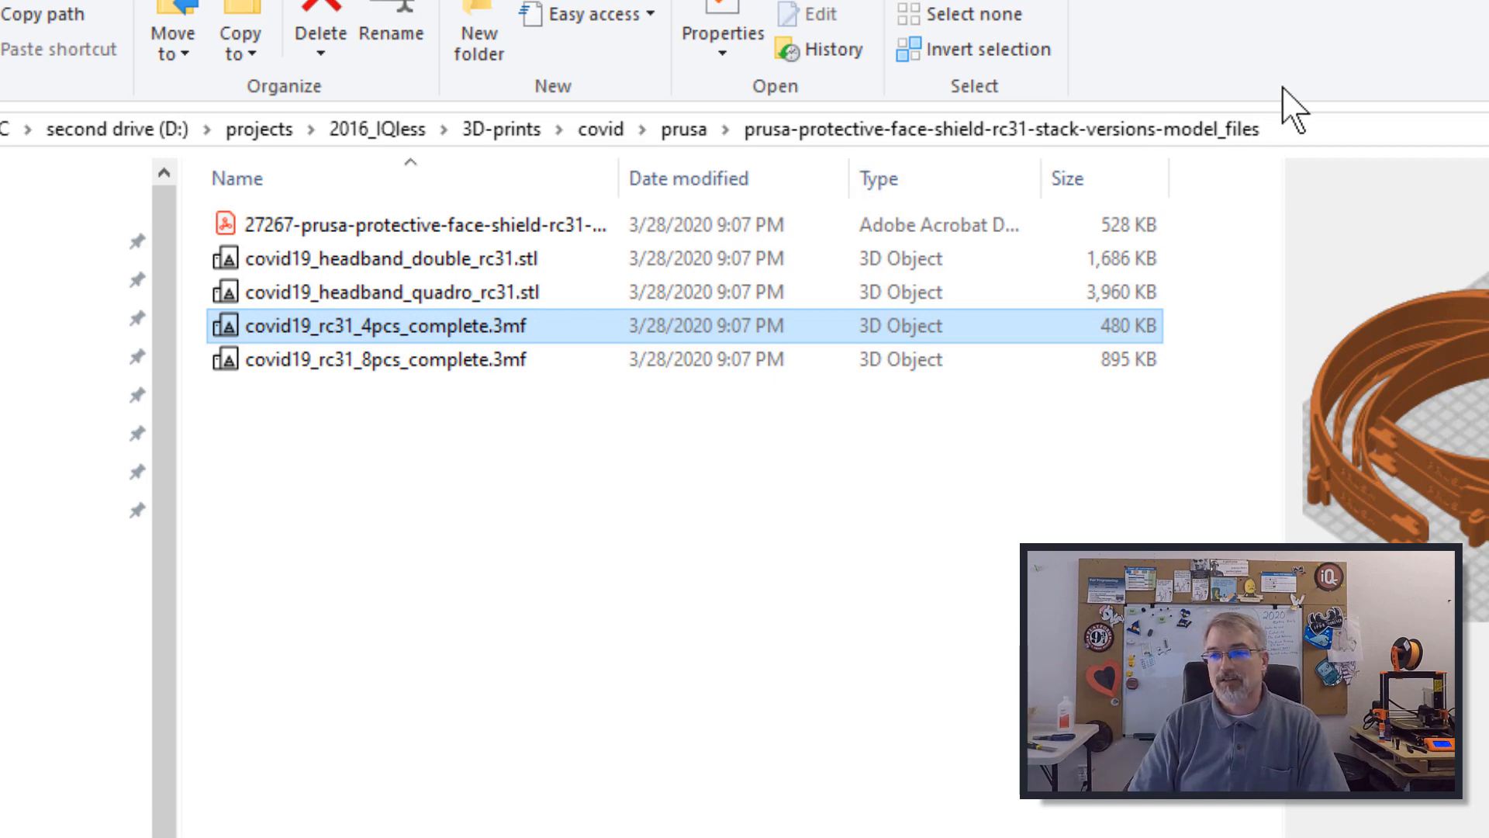
{"action": "mouse_move", "coordinate": [863, 495]}
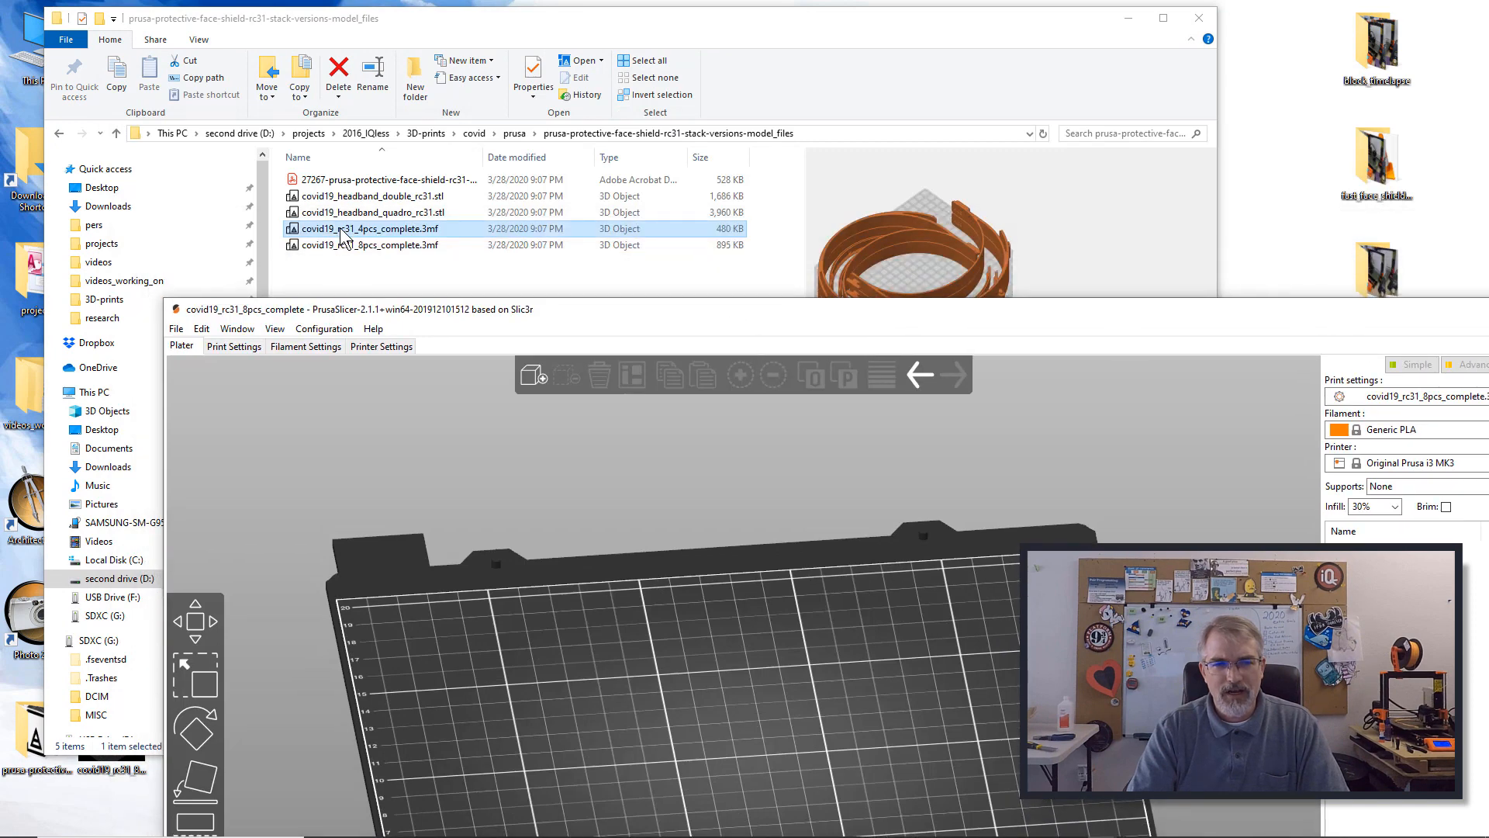
- Open covid19_rc31_4pcs_complete.3mf from File Explorer into PrusaSlicer
{"action": "double_click", "coordinate": [386, 228]}
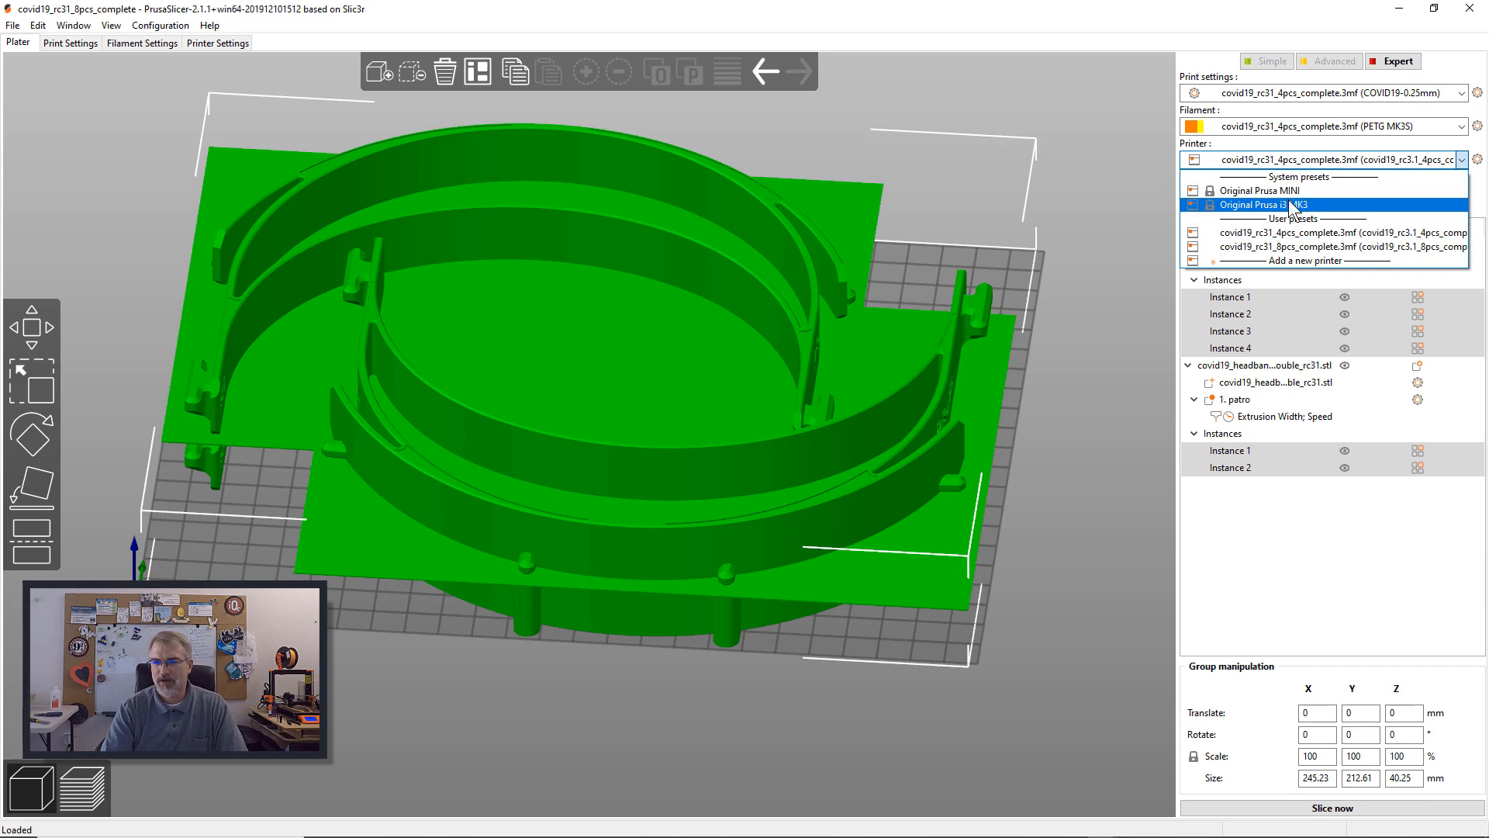
{"action": "mouse_move", "coordinate": [1308, 216]}
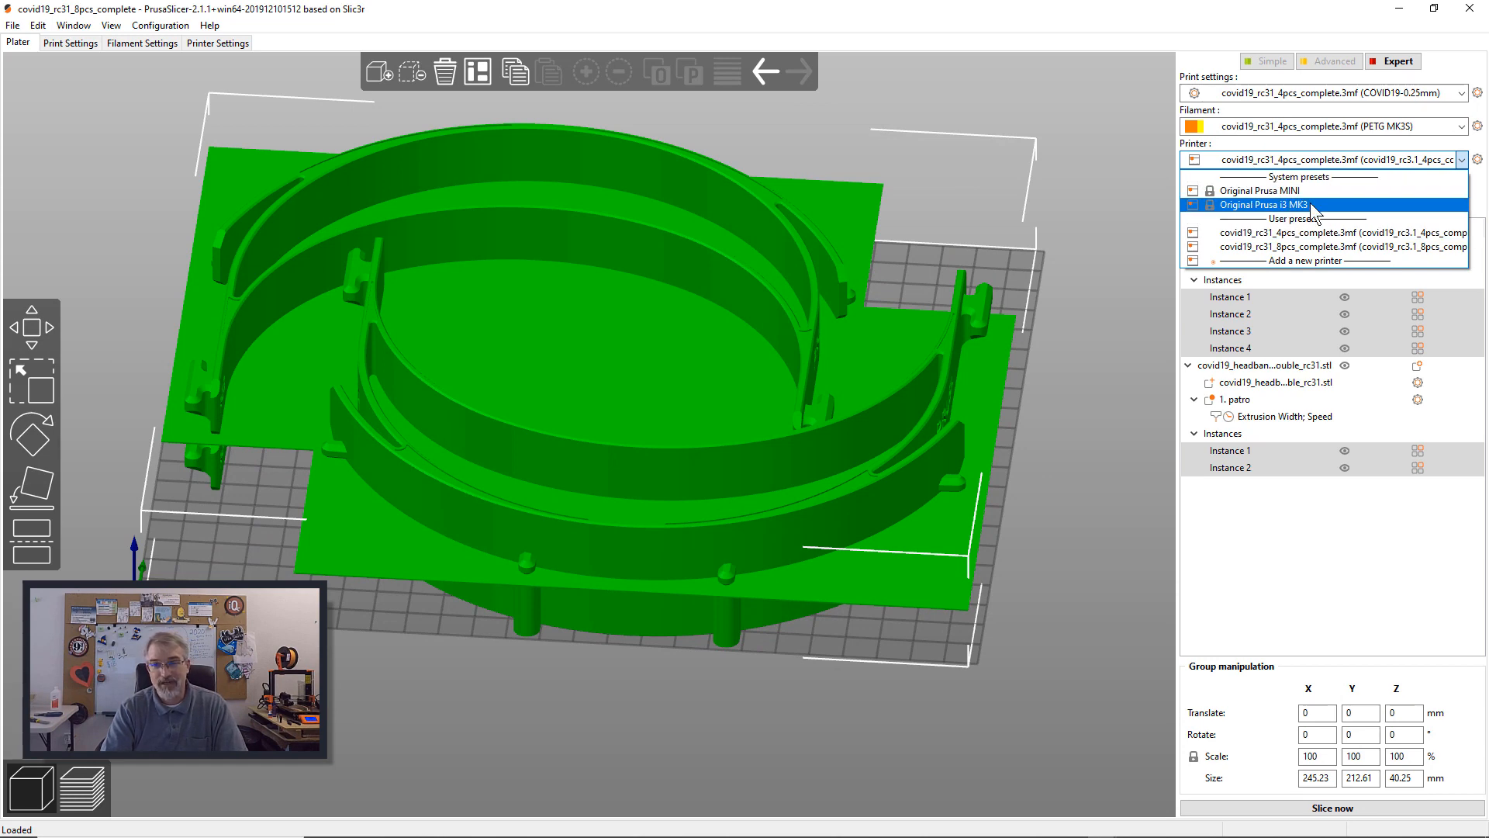
- Select the Original Prusa i3 MK3 printer and 30% infill in the Plater sidebar
{"action": "left_click", "coordinate": [1263, 204]}
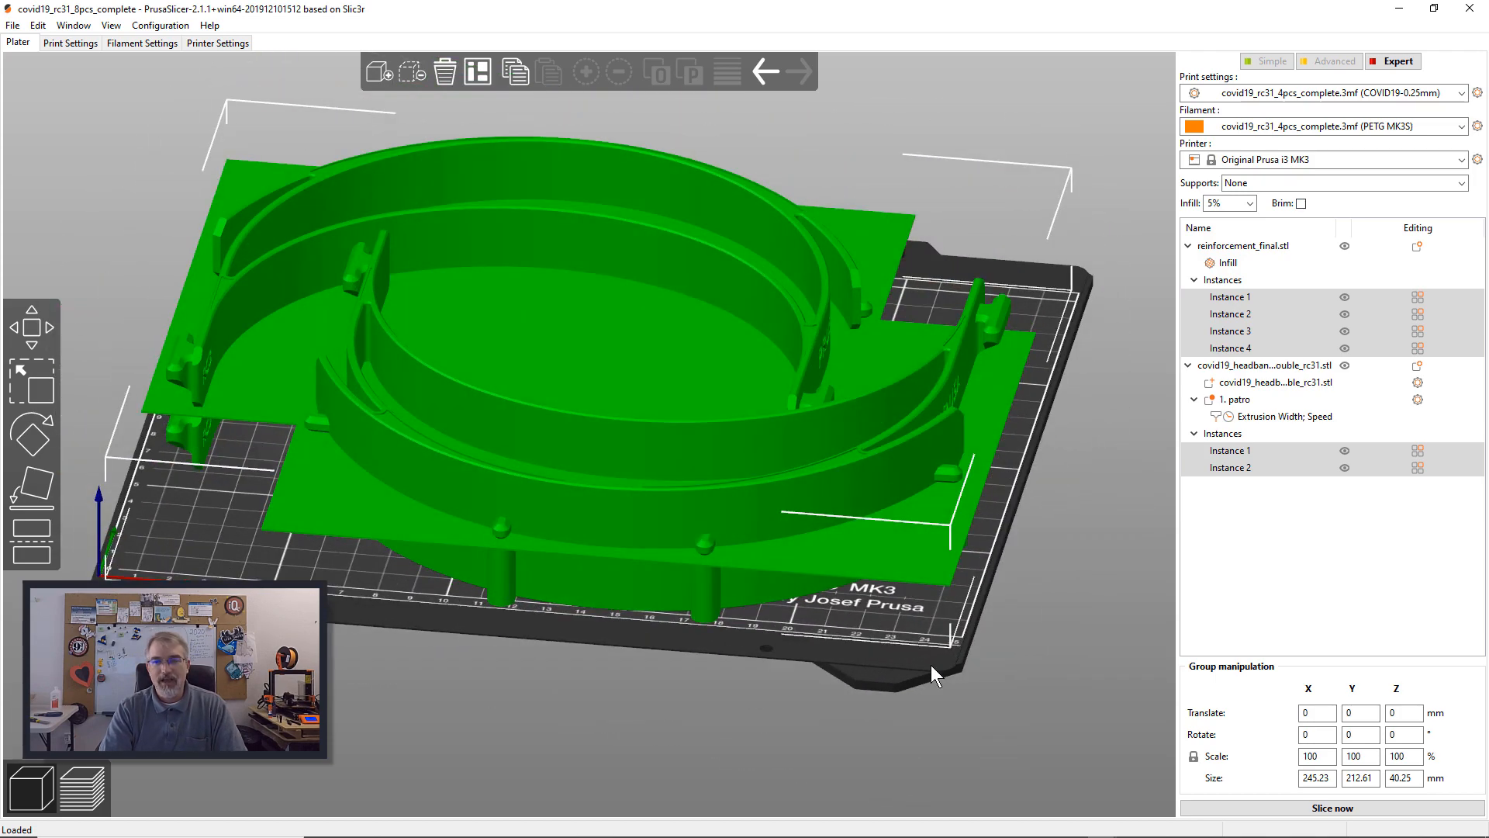
{"action": "left_click", "coordinate": [1249, 203]}
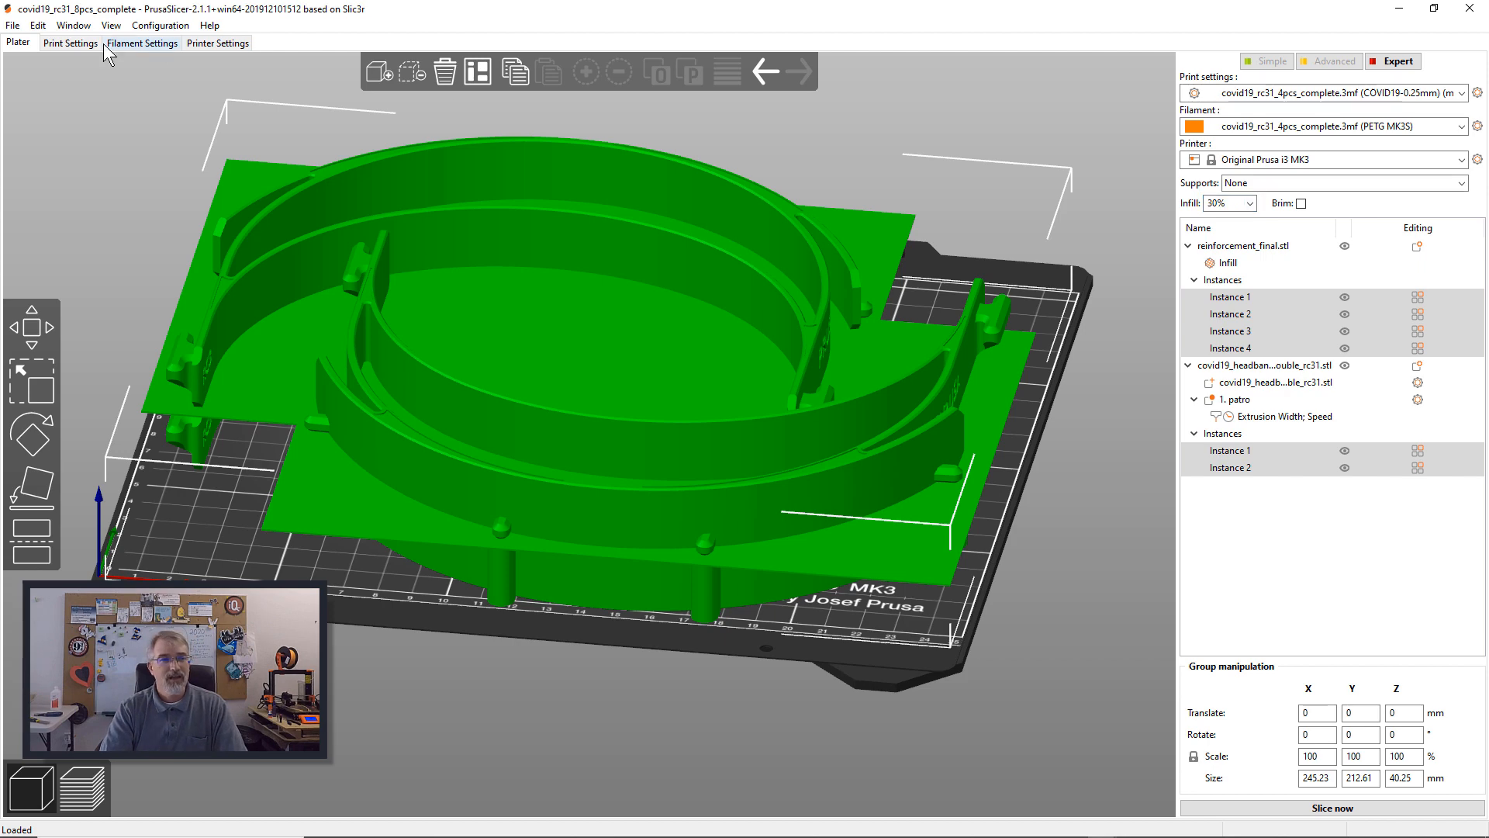
{"action": "left_click", "coordinate": [70, 43]}
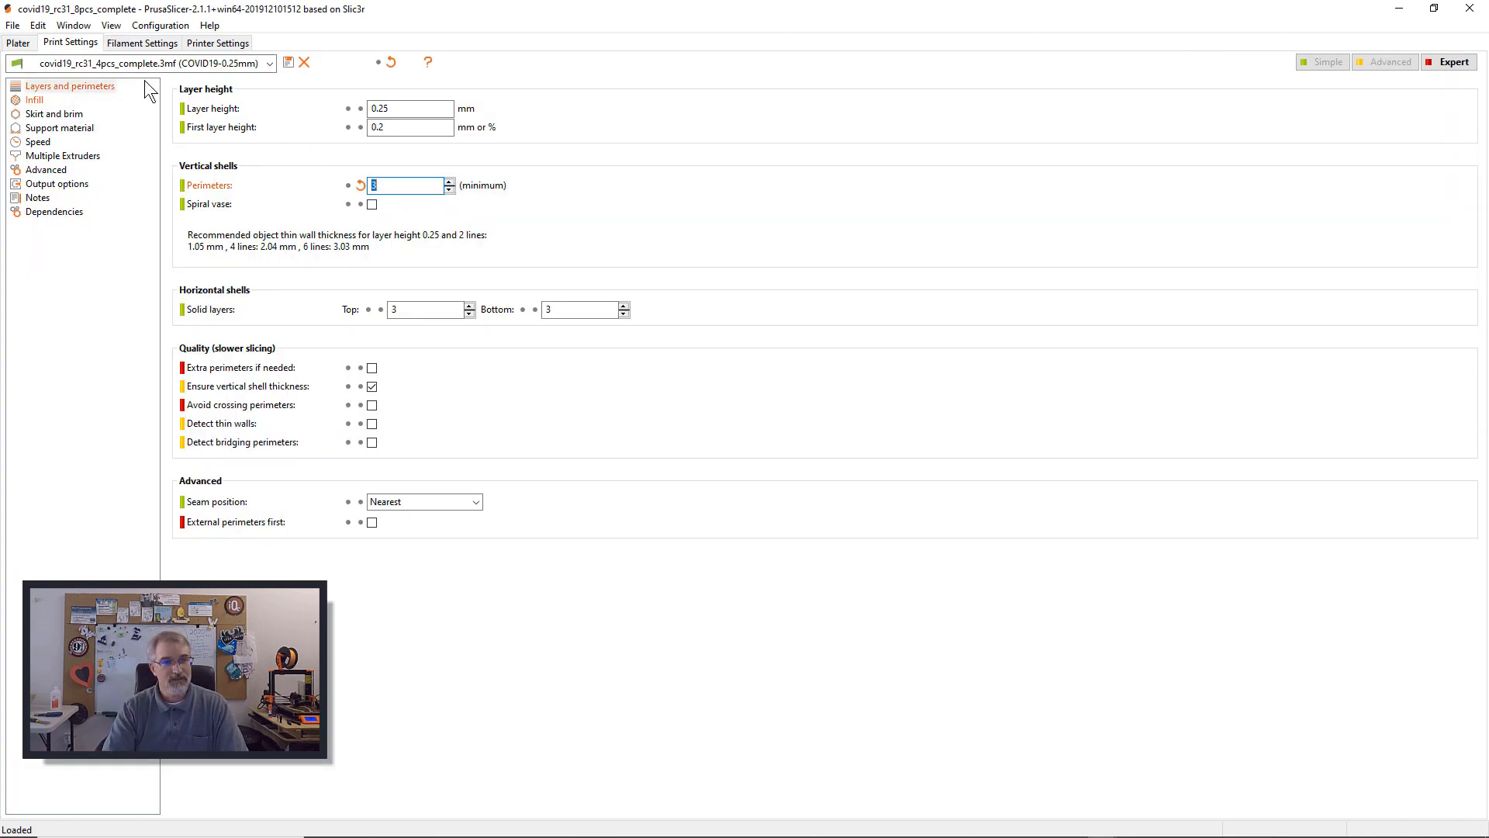
- Return to the Plater and switch the filament from PETG MK3S to Prusa PLA
{"action": "left_click", "coordinate": [17, 42]}
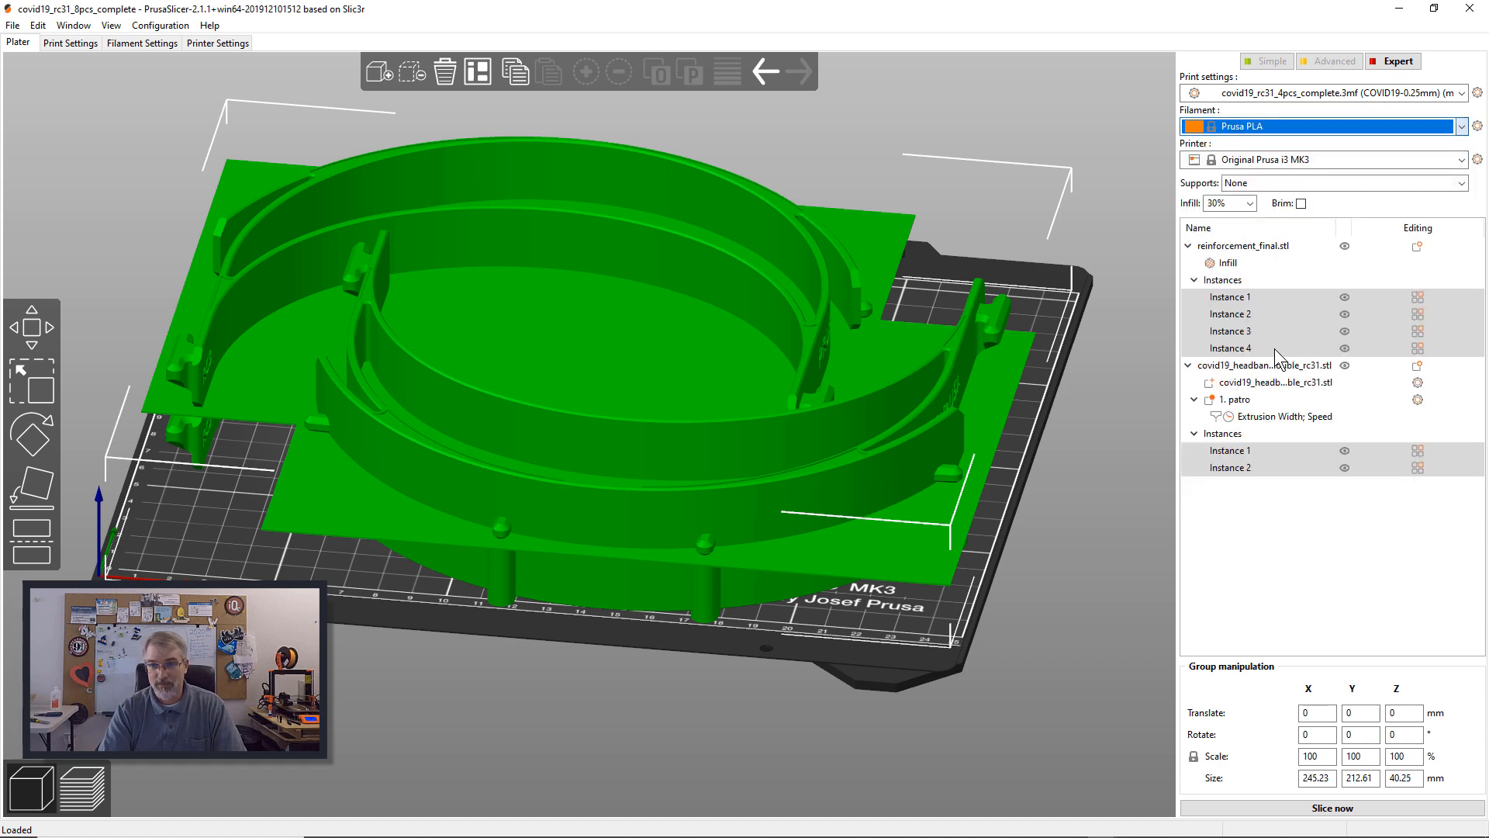
{"action": "mouse_move", "coordinate": [1273, 285]}
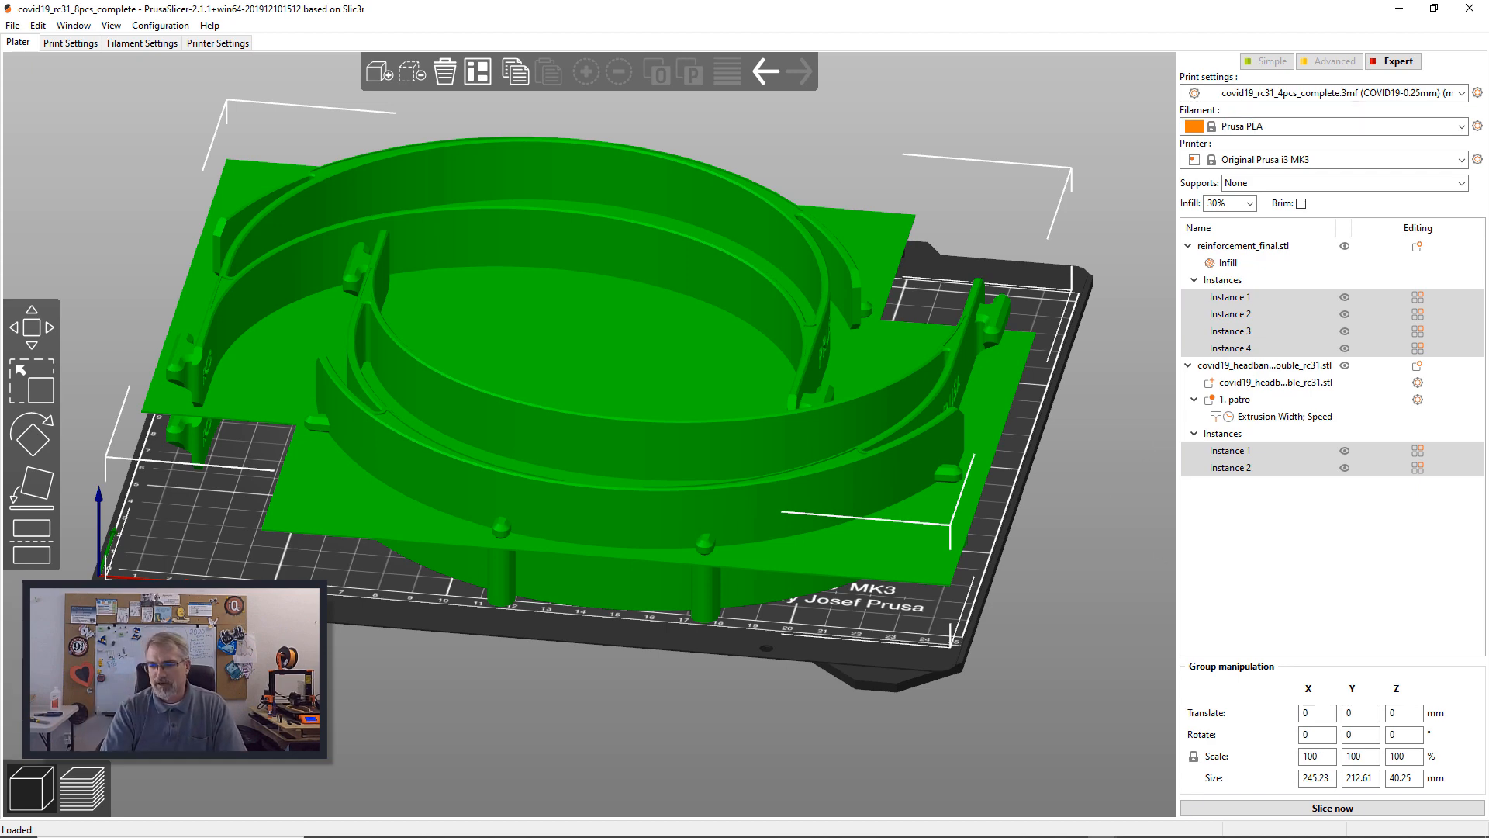
- Slice the headbands, giving about 67.7 m of filament and a 6h11m print
{"action": "left_click", "coordinate": [1331, 808]}
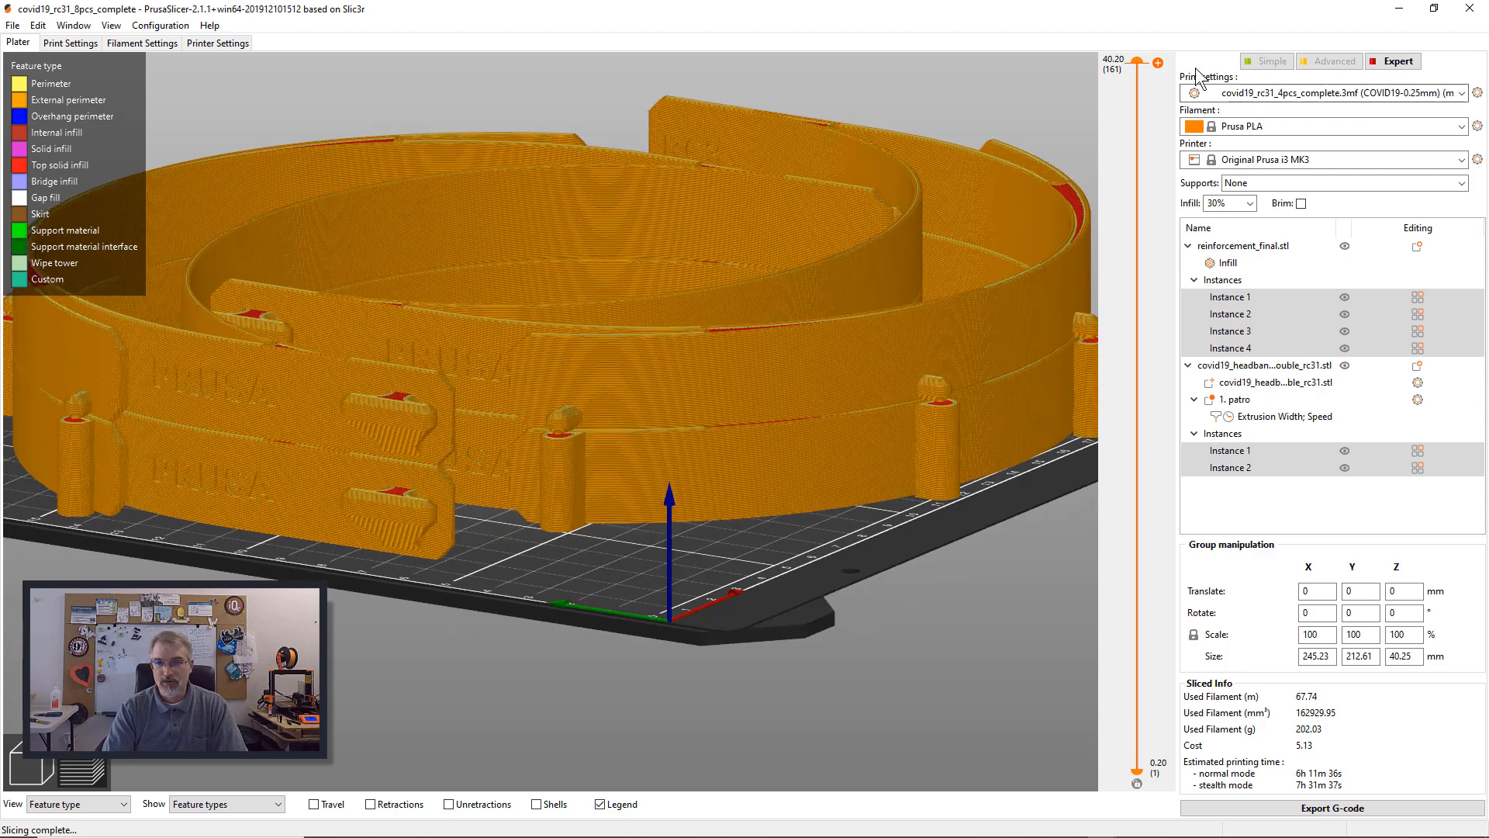
- Narrow the layer slider to the 19.95–20.45 mm band and orbit to inspect it
{"action": "left_click_drag", "start_coordinate": [1133, 60], "coordinate": [1133, 317]}
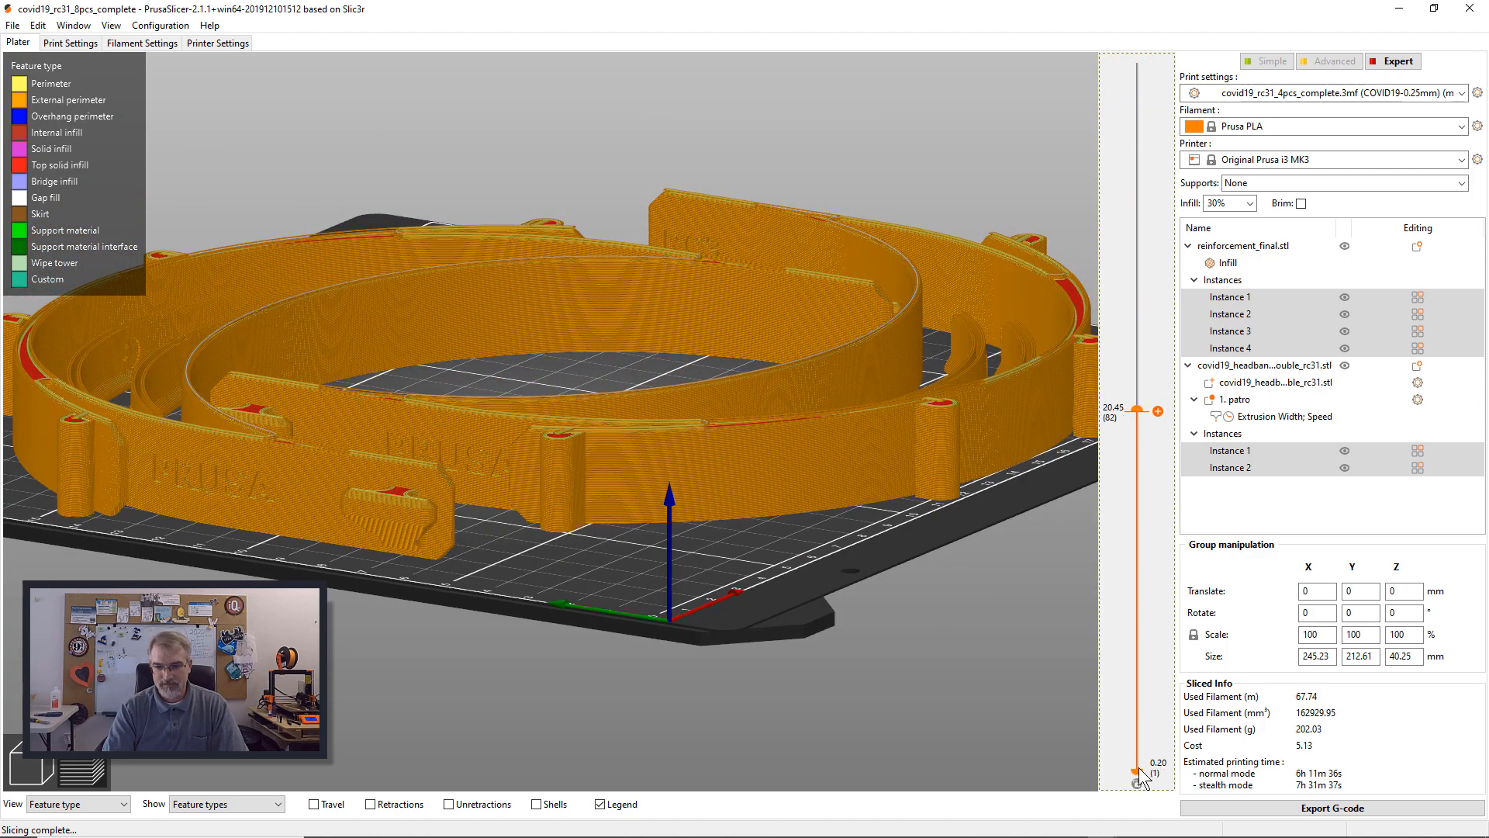
{"action": "left_click_drag", "start_coordinate": [1143, 778], "coordinate": [1117, 427]}
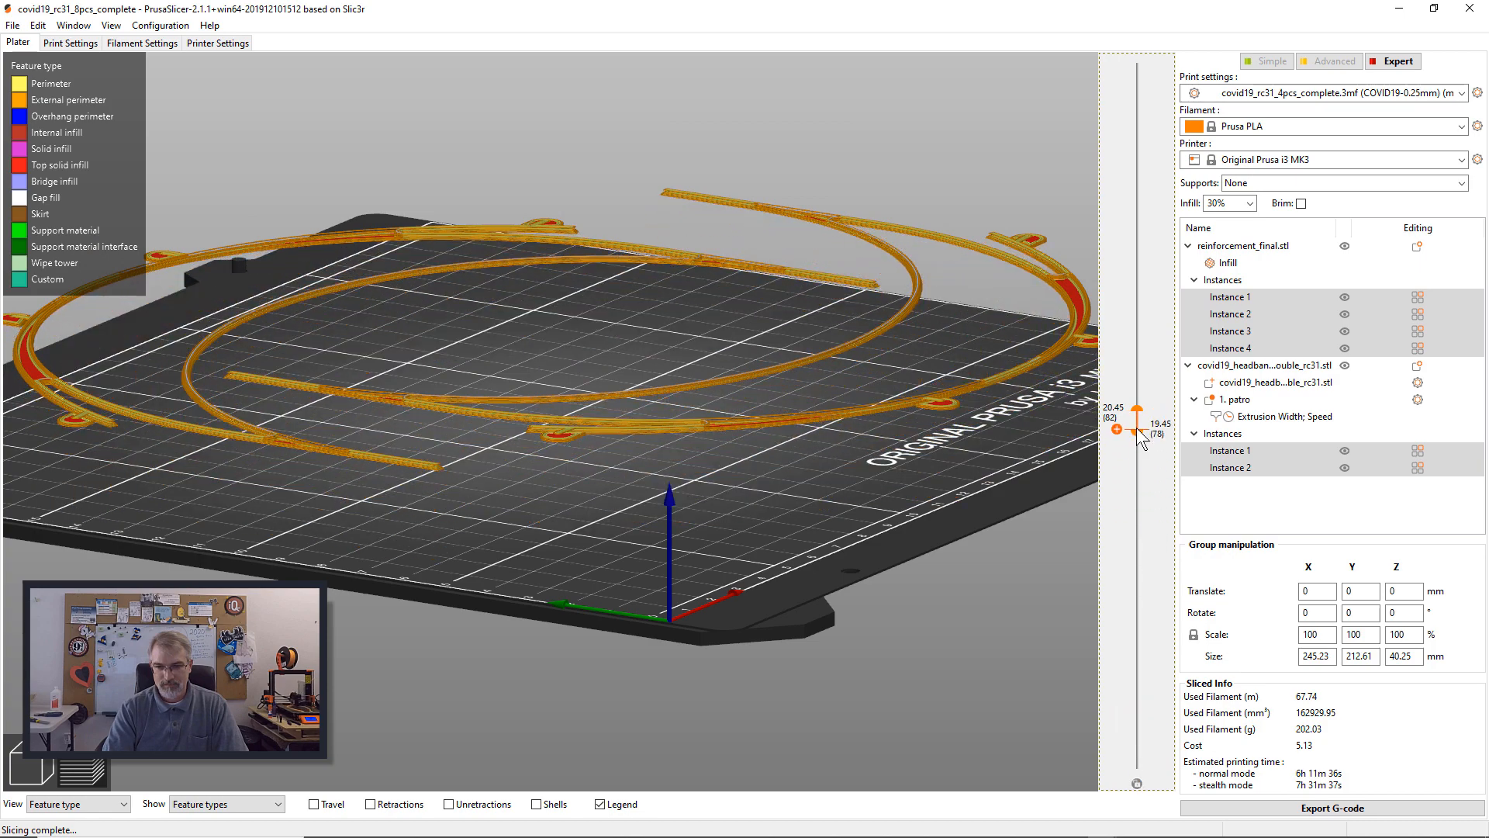
{"action": "left_click_drag", "start_coordinate": [1138, 428], "coordinate": [1137, 416]}
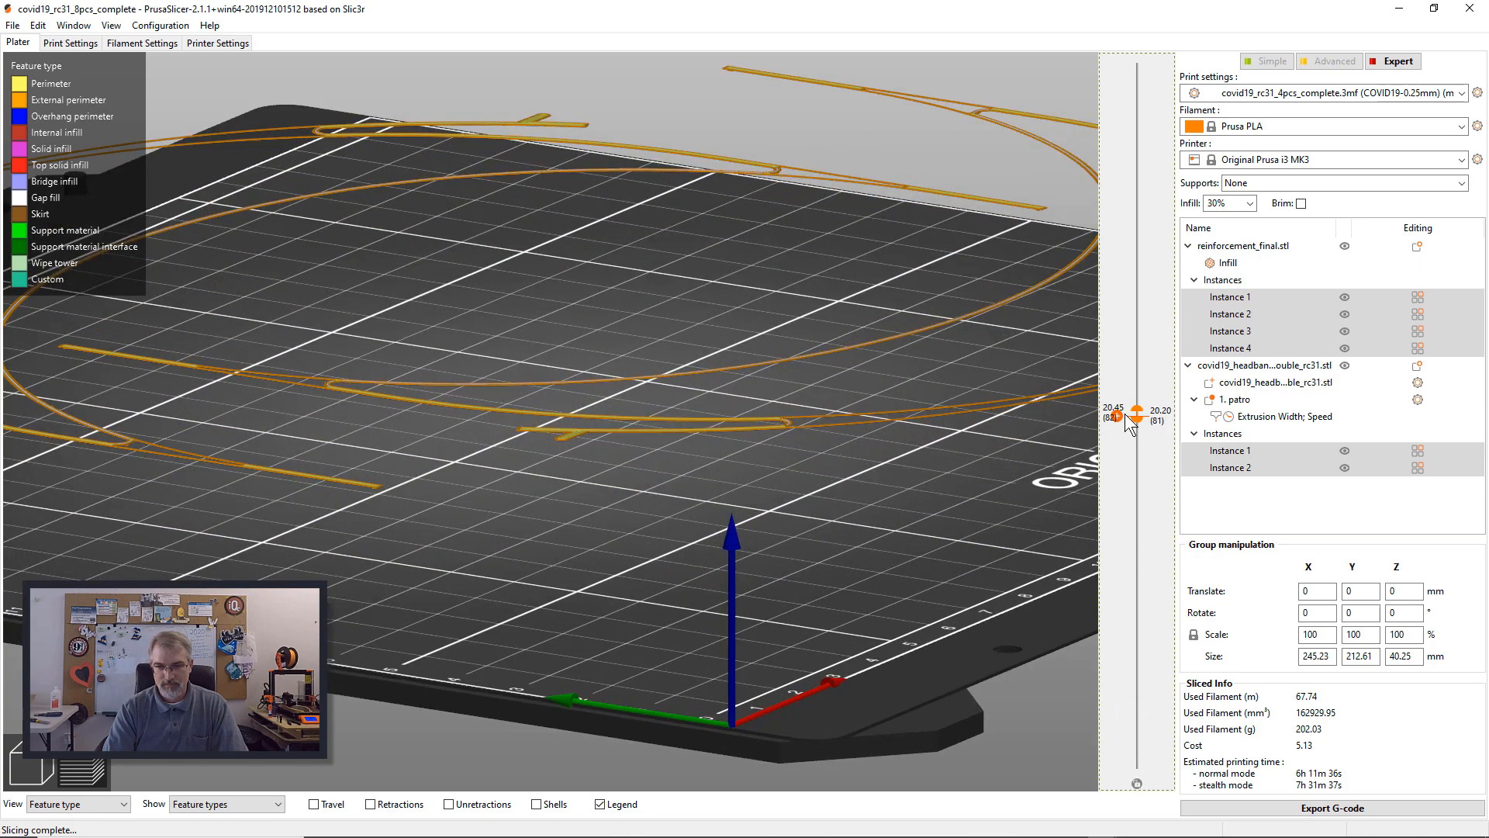
{"action": "left_click_drag", "start_coordinate": [1135, 411], "coordinate": [1135, 416]}
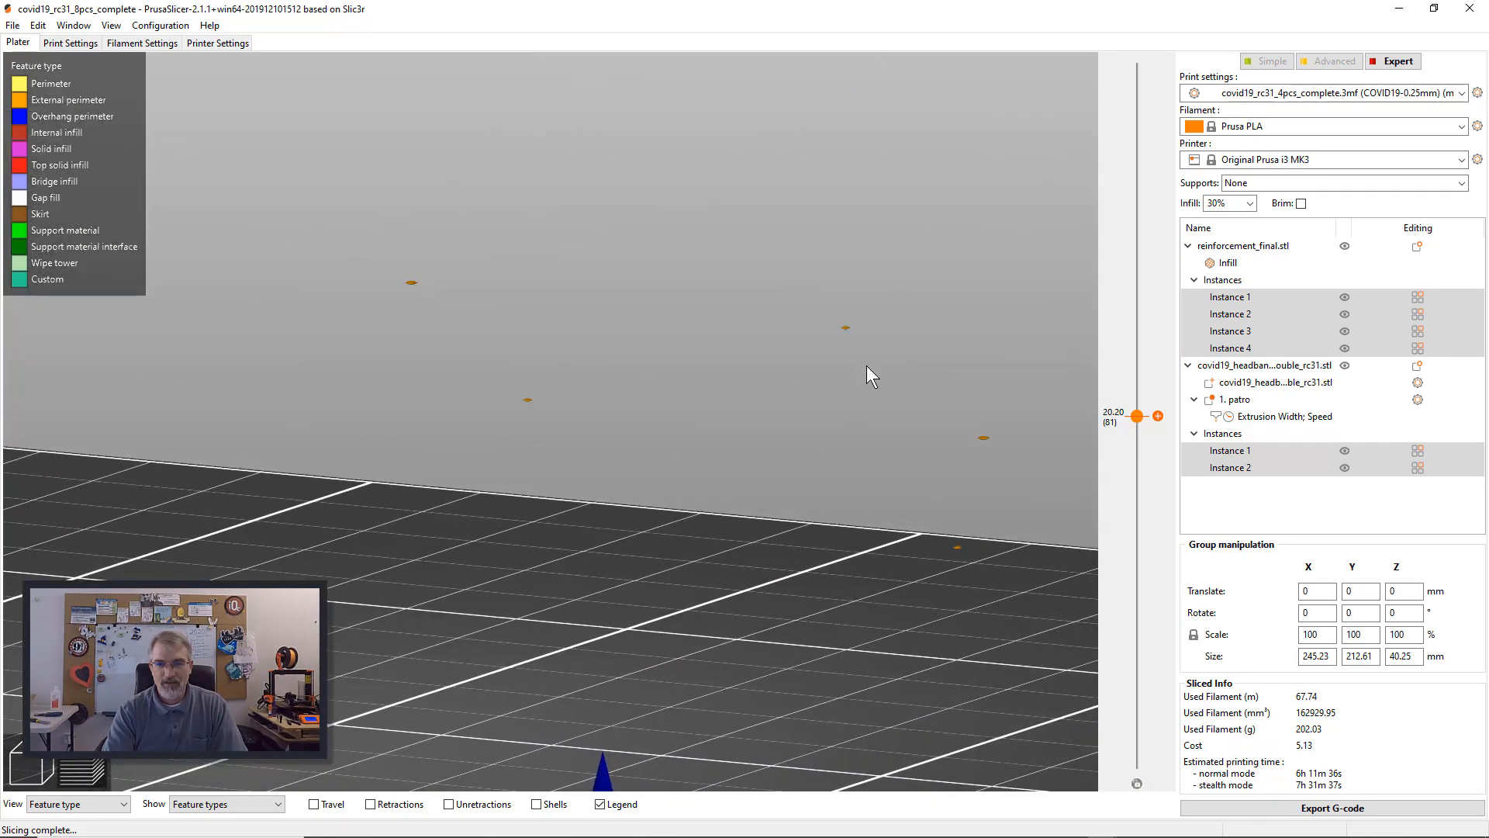
{"action": "left_click_drag", "start_coordinate": [872, 373], "coordinate": [465, 479]}
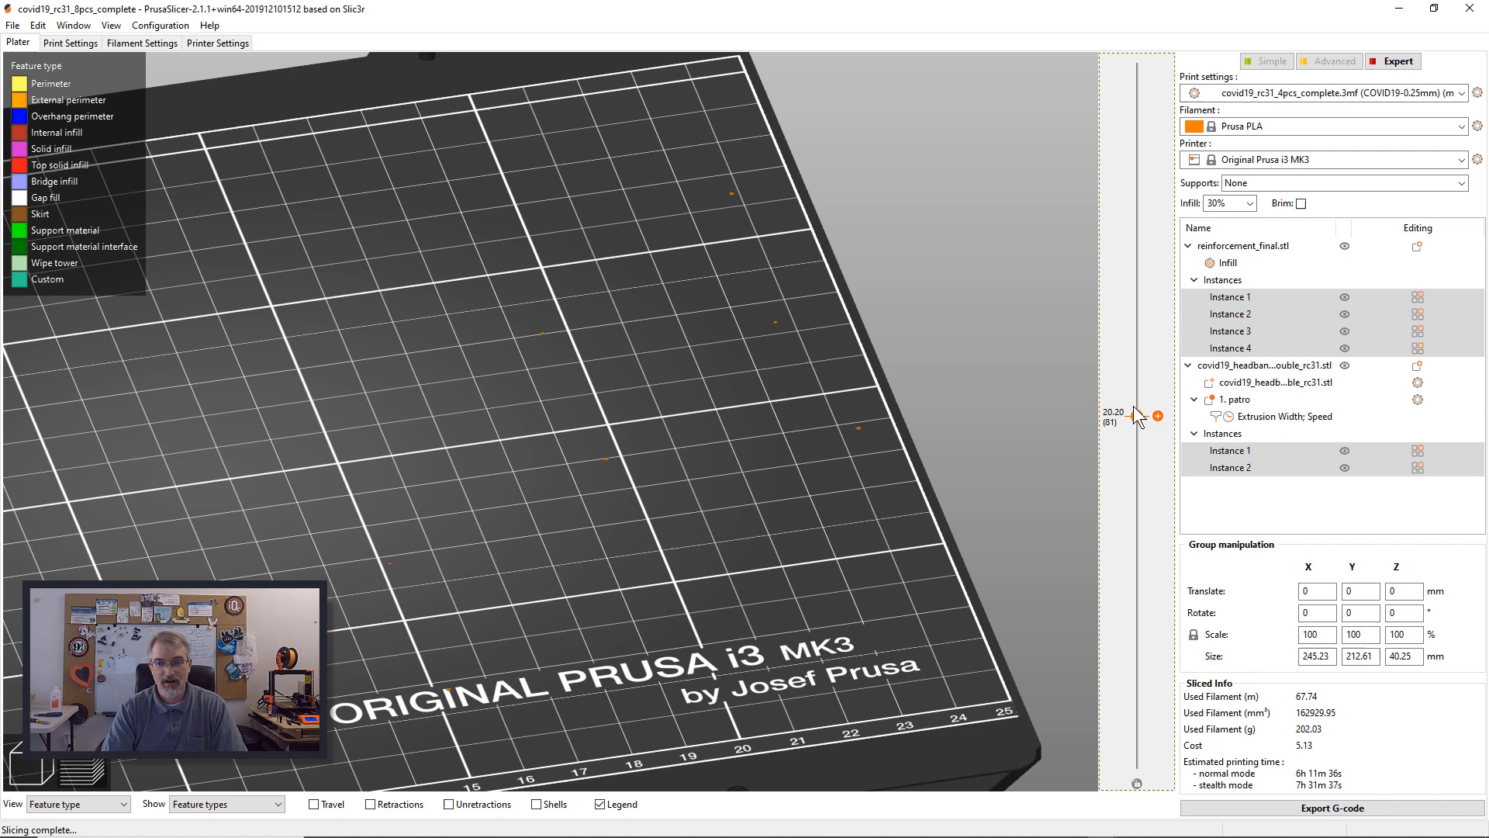
{"action": "left_click_drag", "start_coordinate": [1138, 416], "coordinate": [1138, 418]}
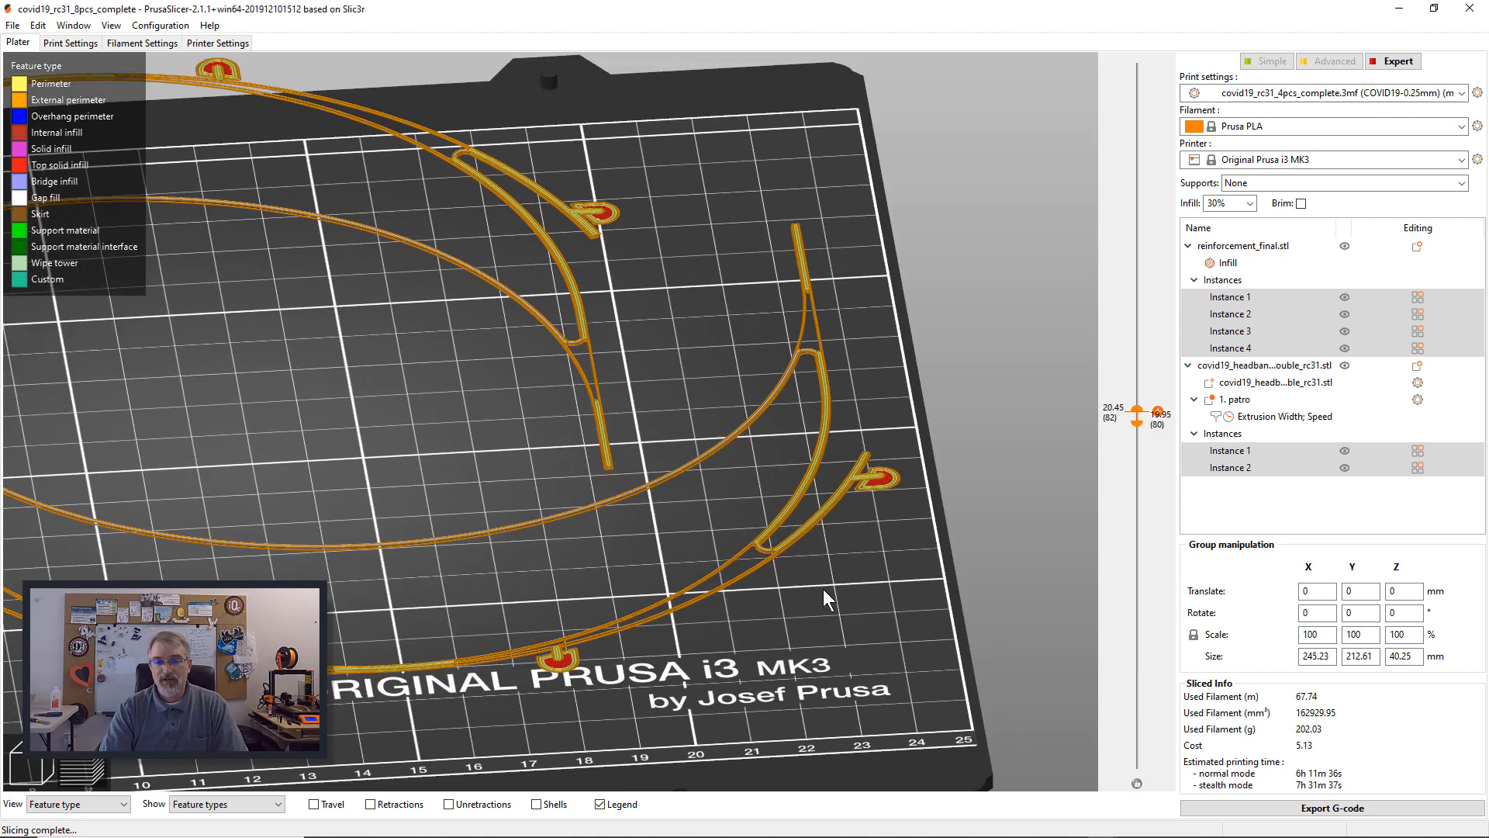
{"action": "left_click_drag", "start_coordinate": [826, 598], "coordinate": [698, 575]}
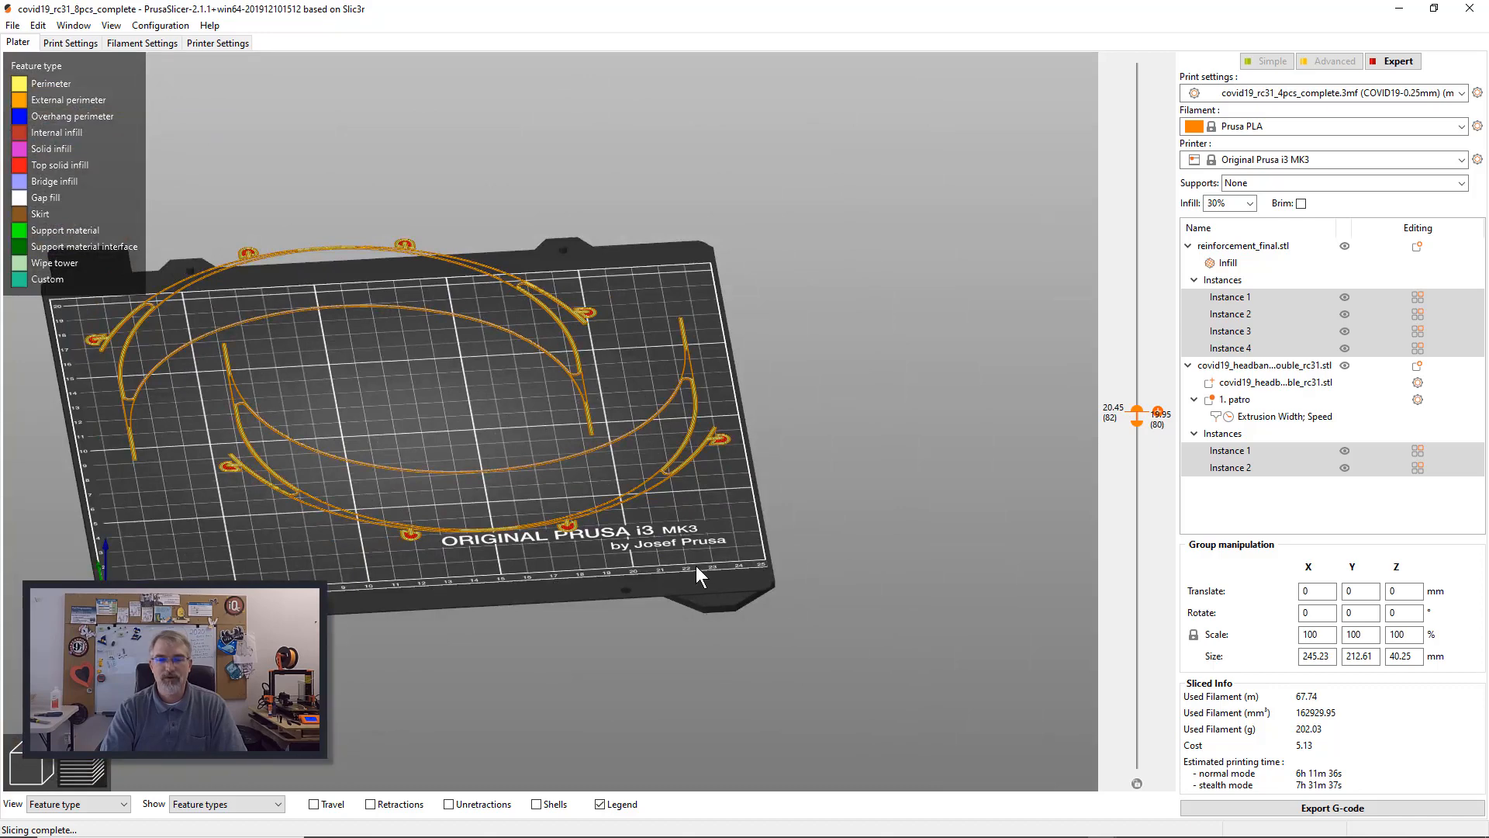